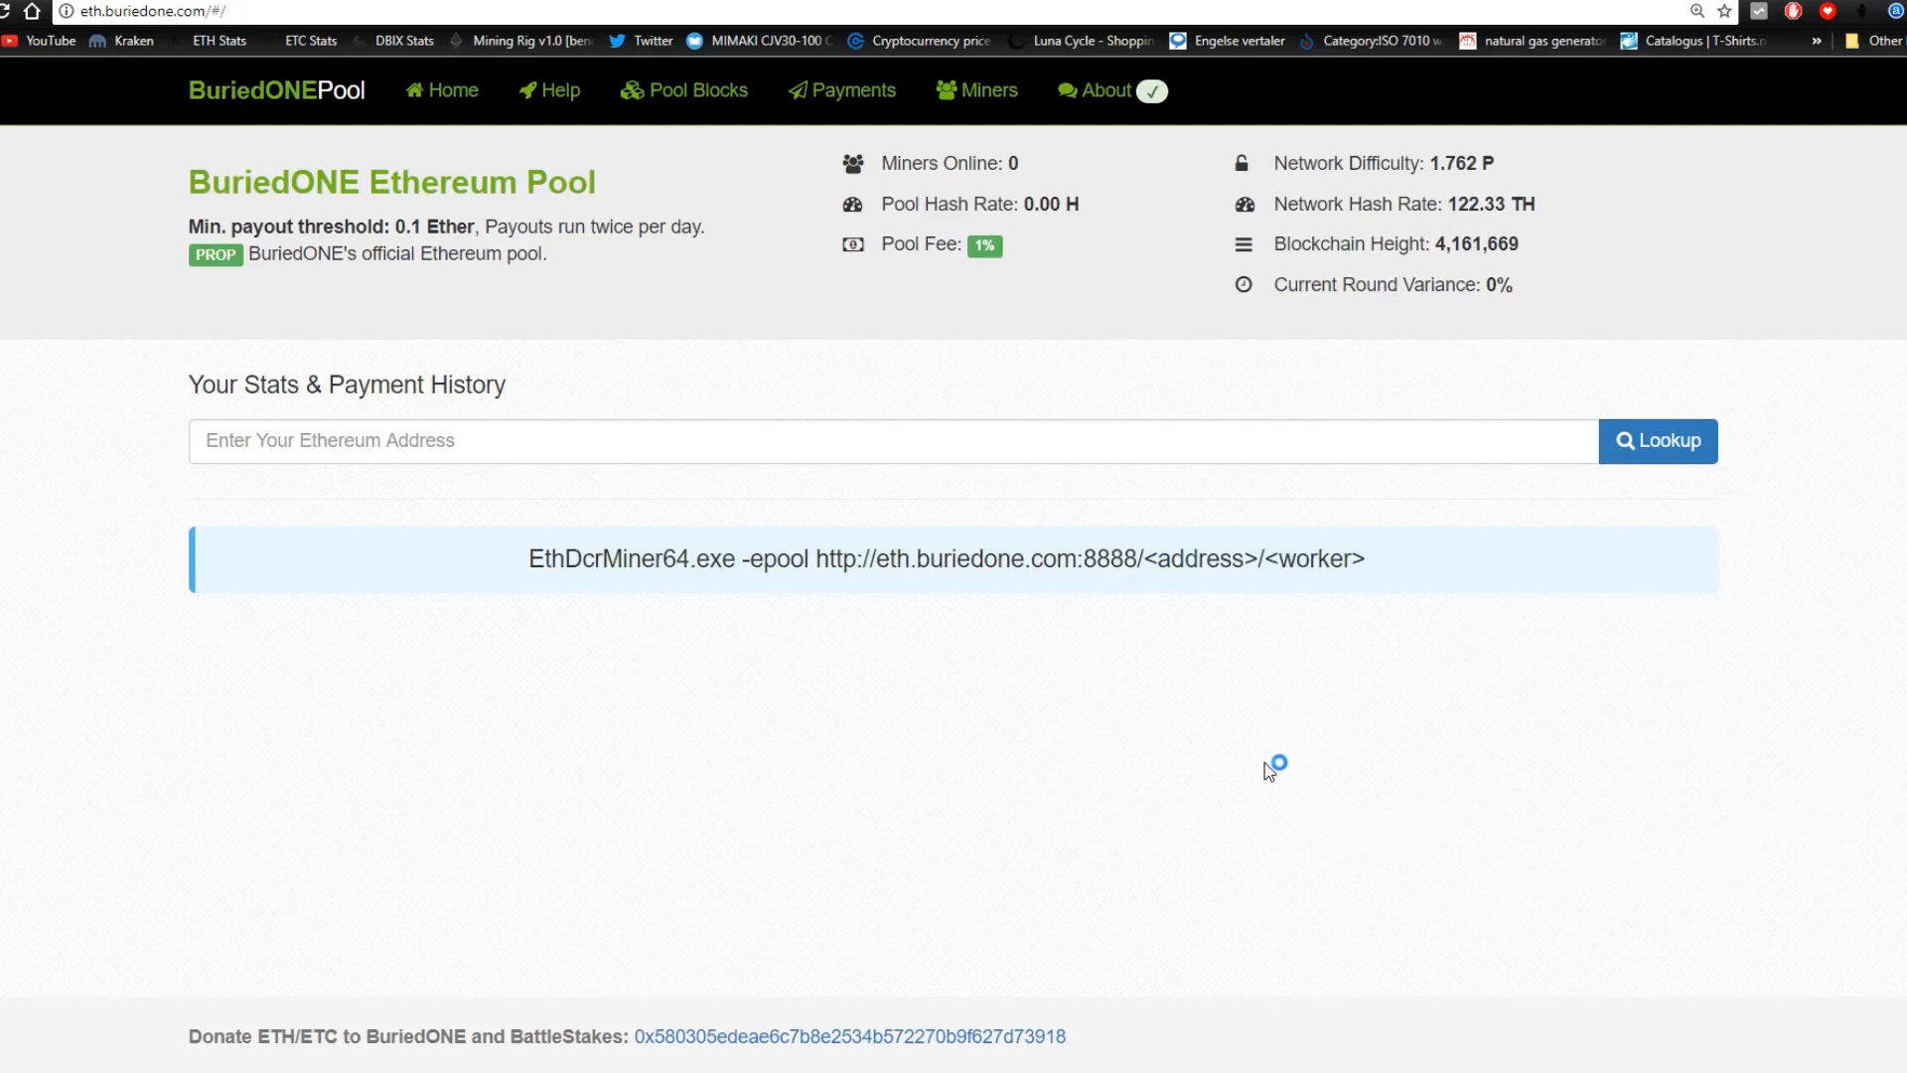
pyautogui.moveTo(1269, 770)
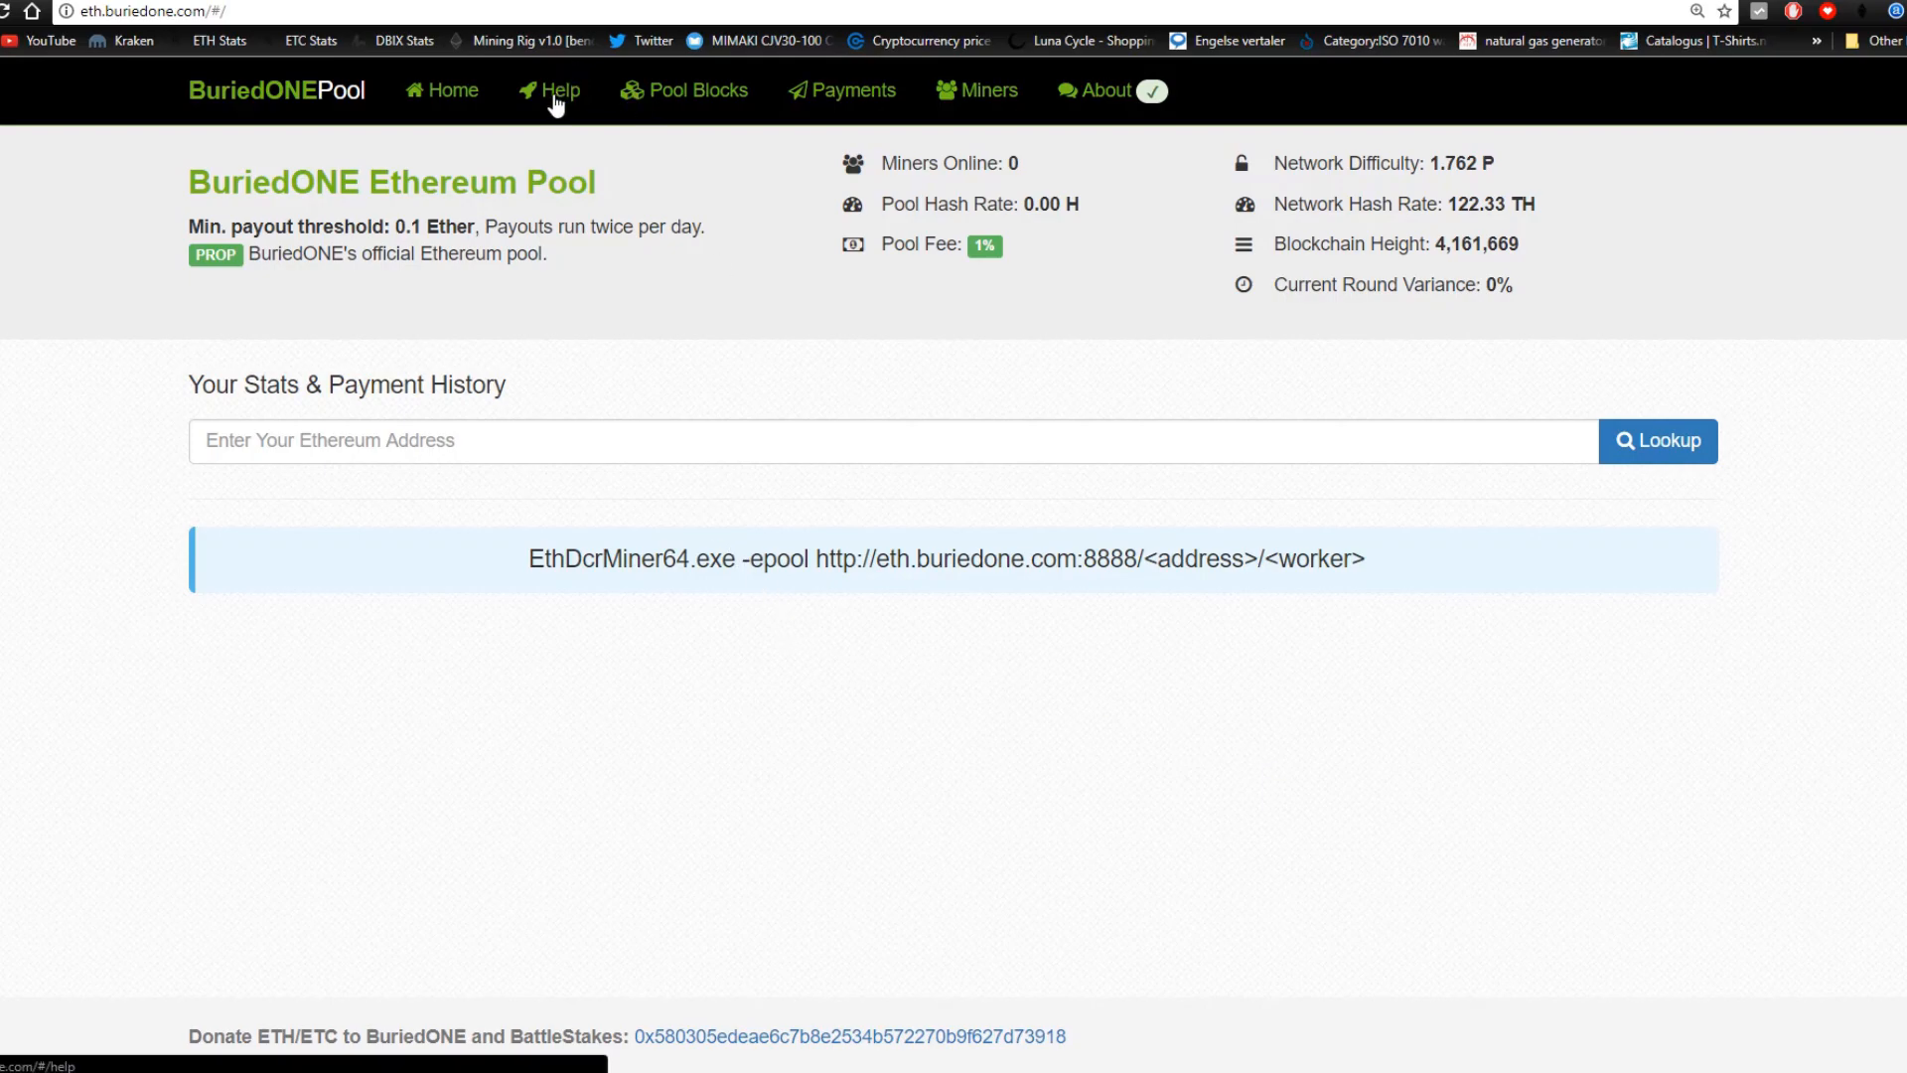
pyautogui.moveTo(544, 85)
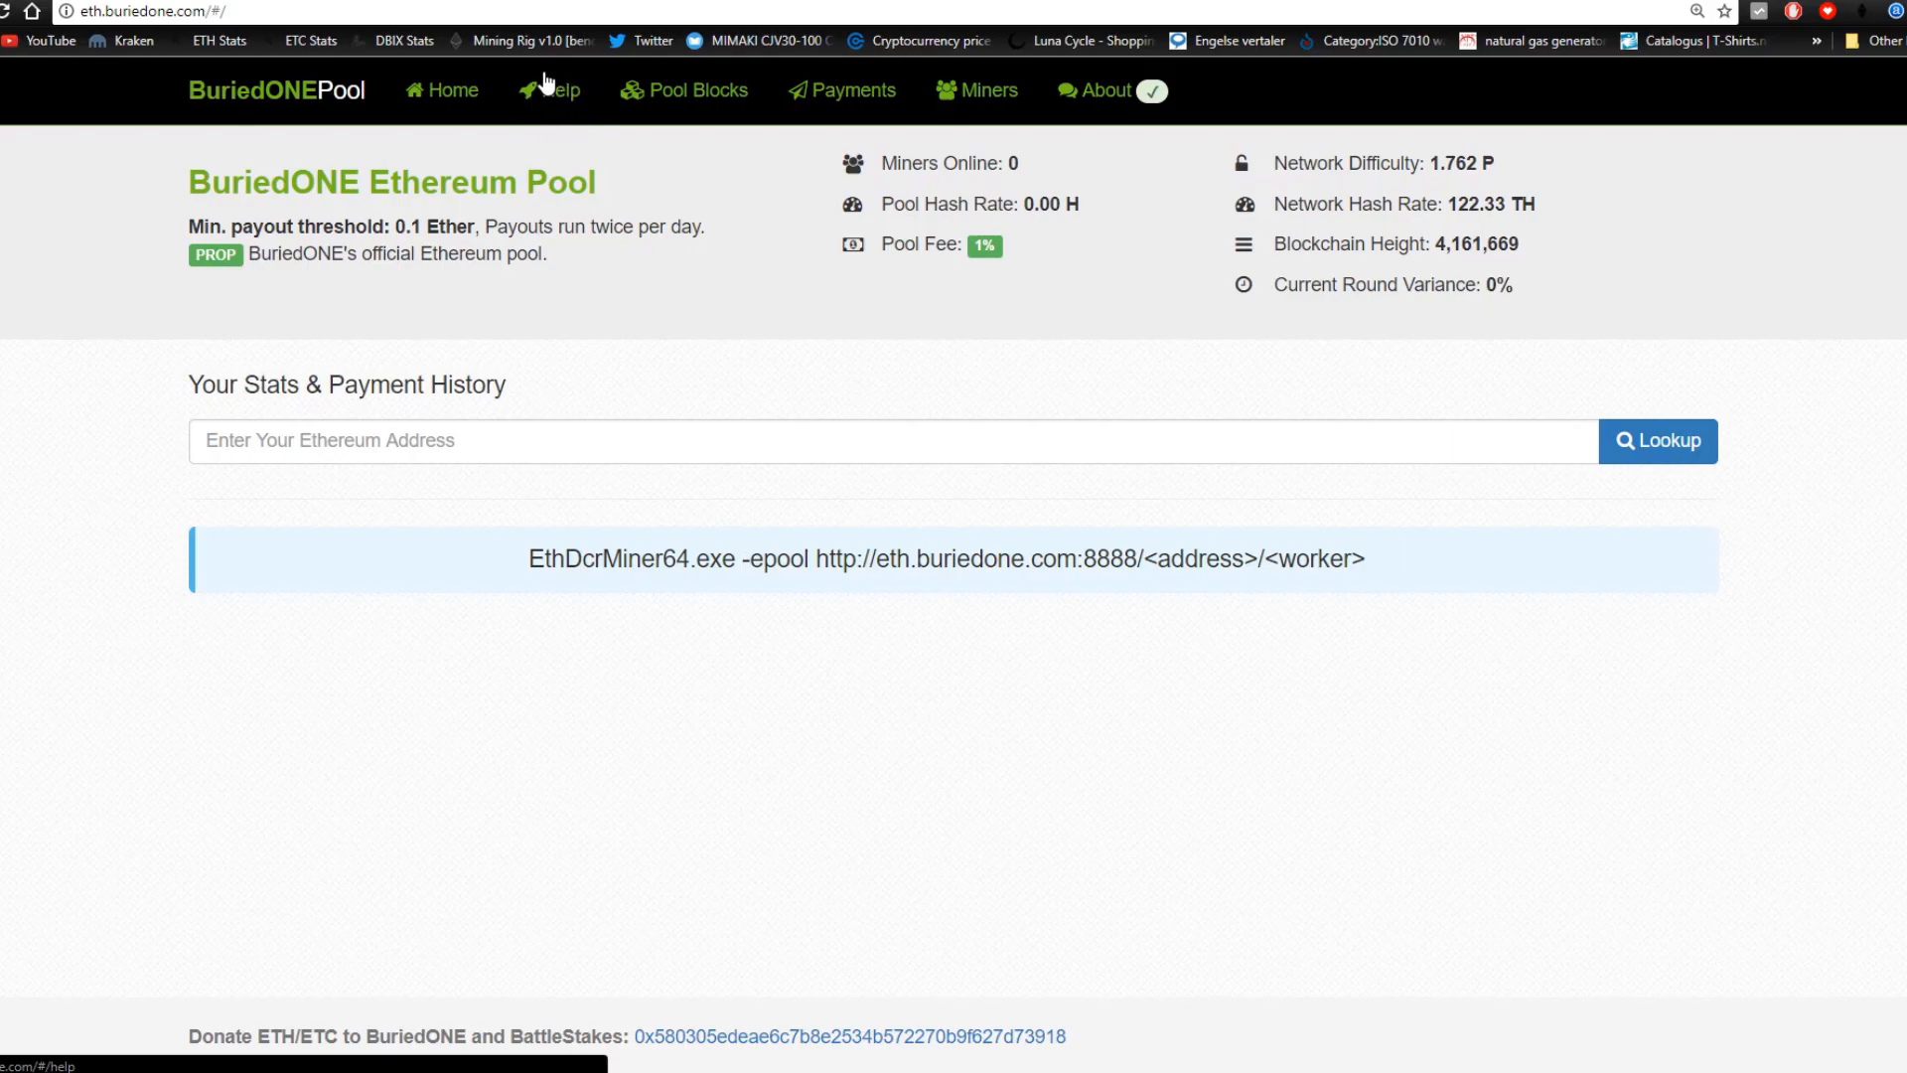
# Go to the pool's Help page with the how-to-mine instructions.
pyautogui.click(549, 90)
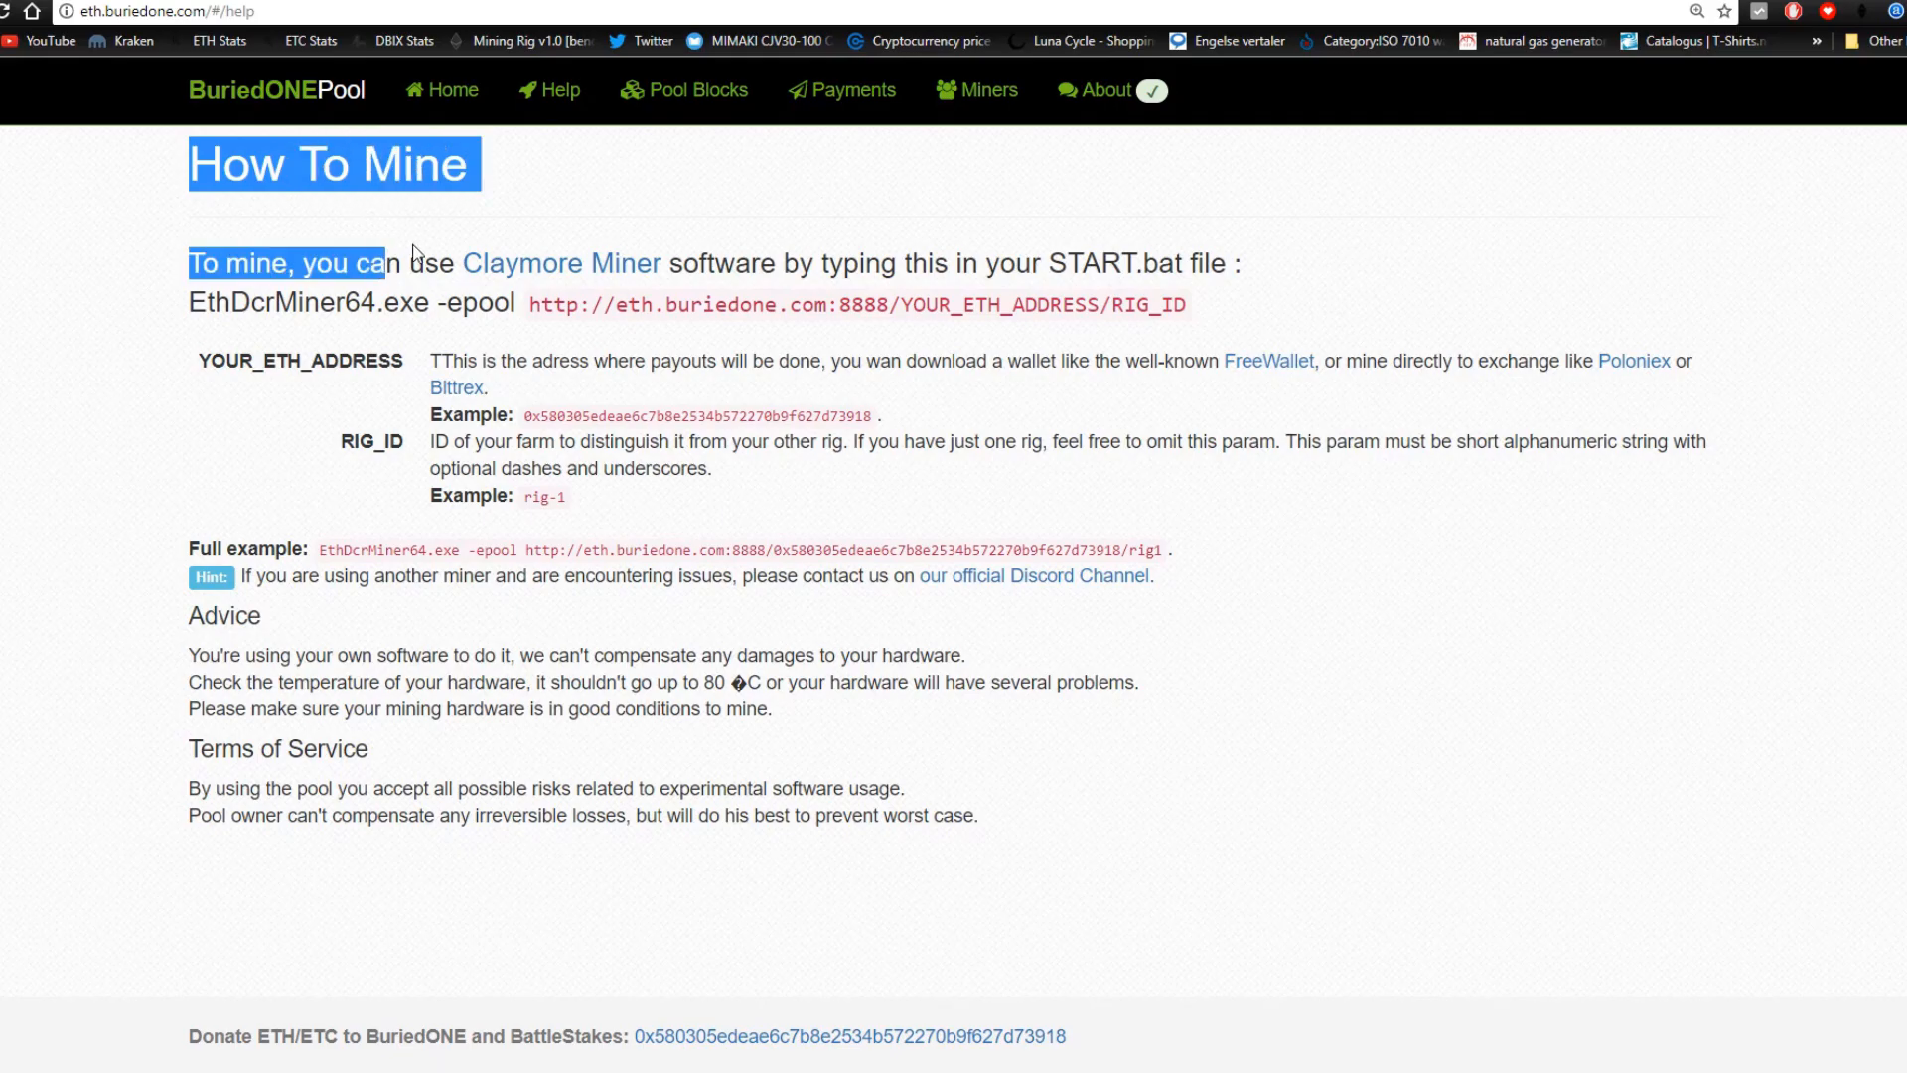
pyautogui.click(318, 280)
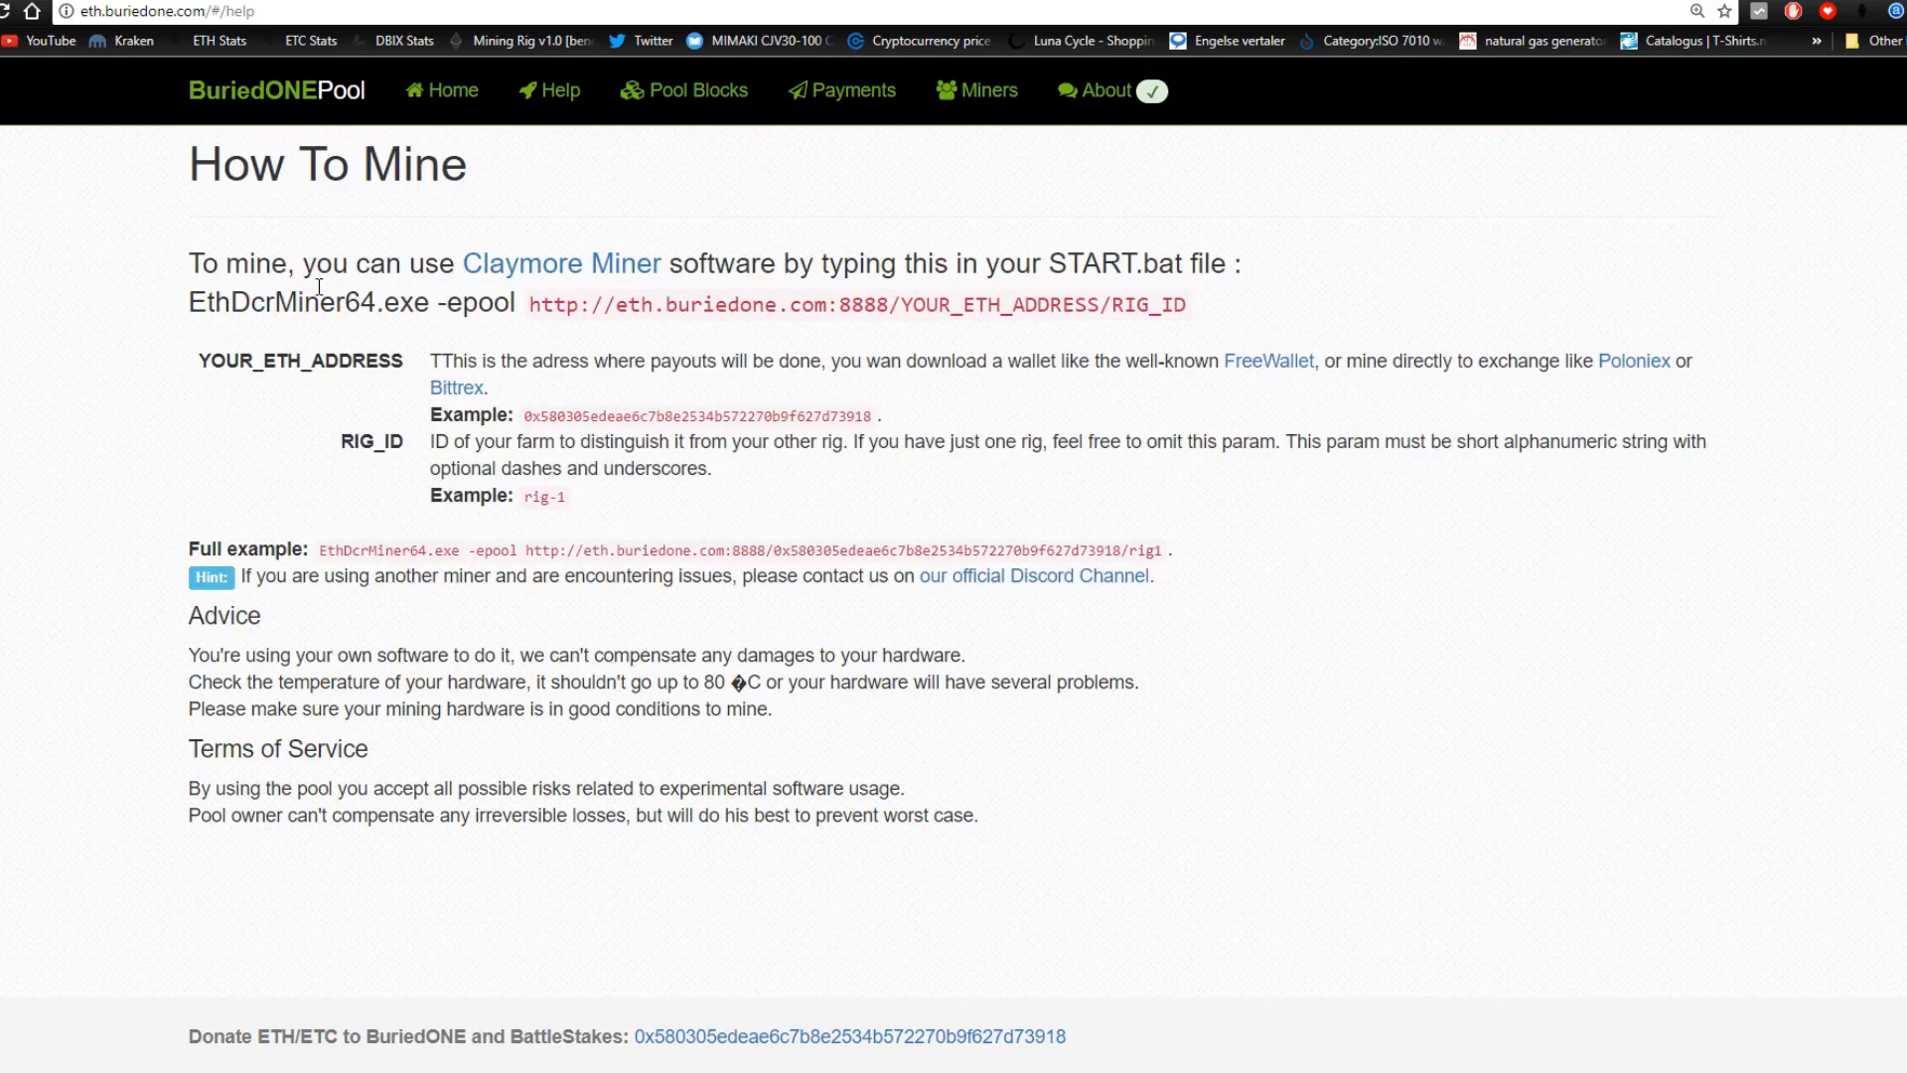
pyautogui.moveTo(560, 264)
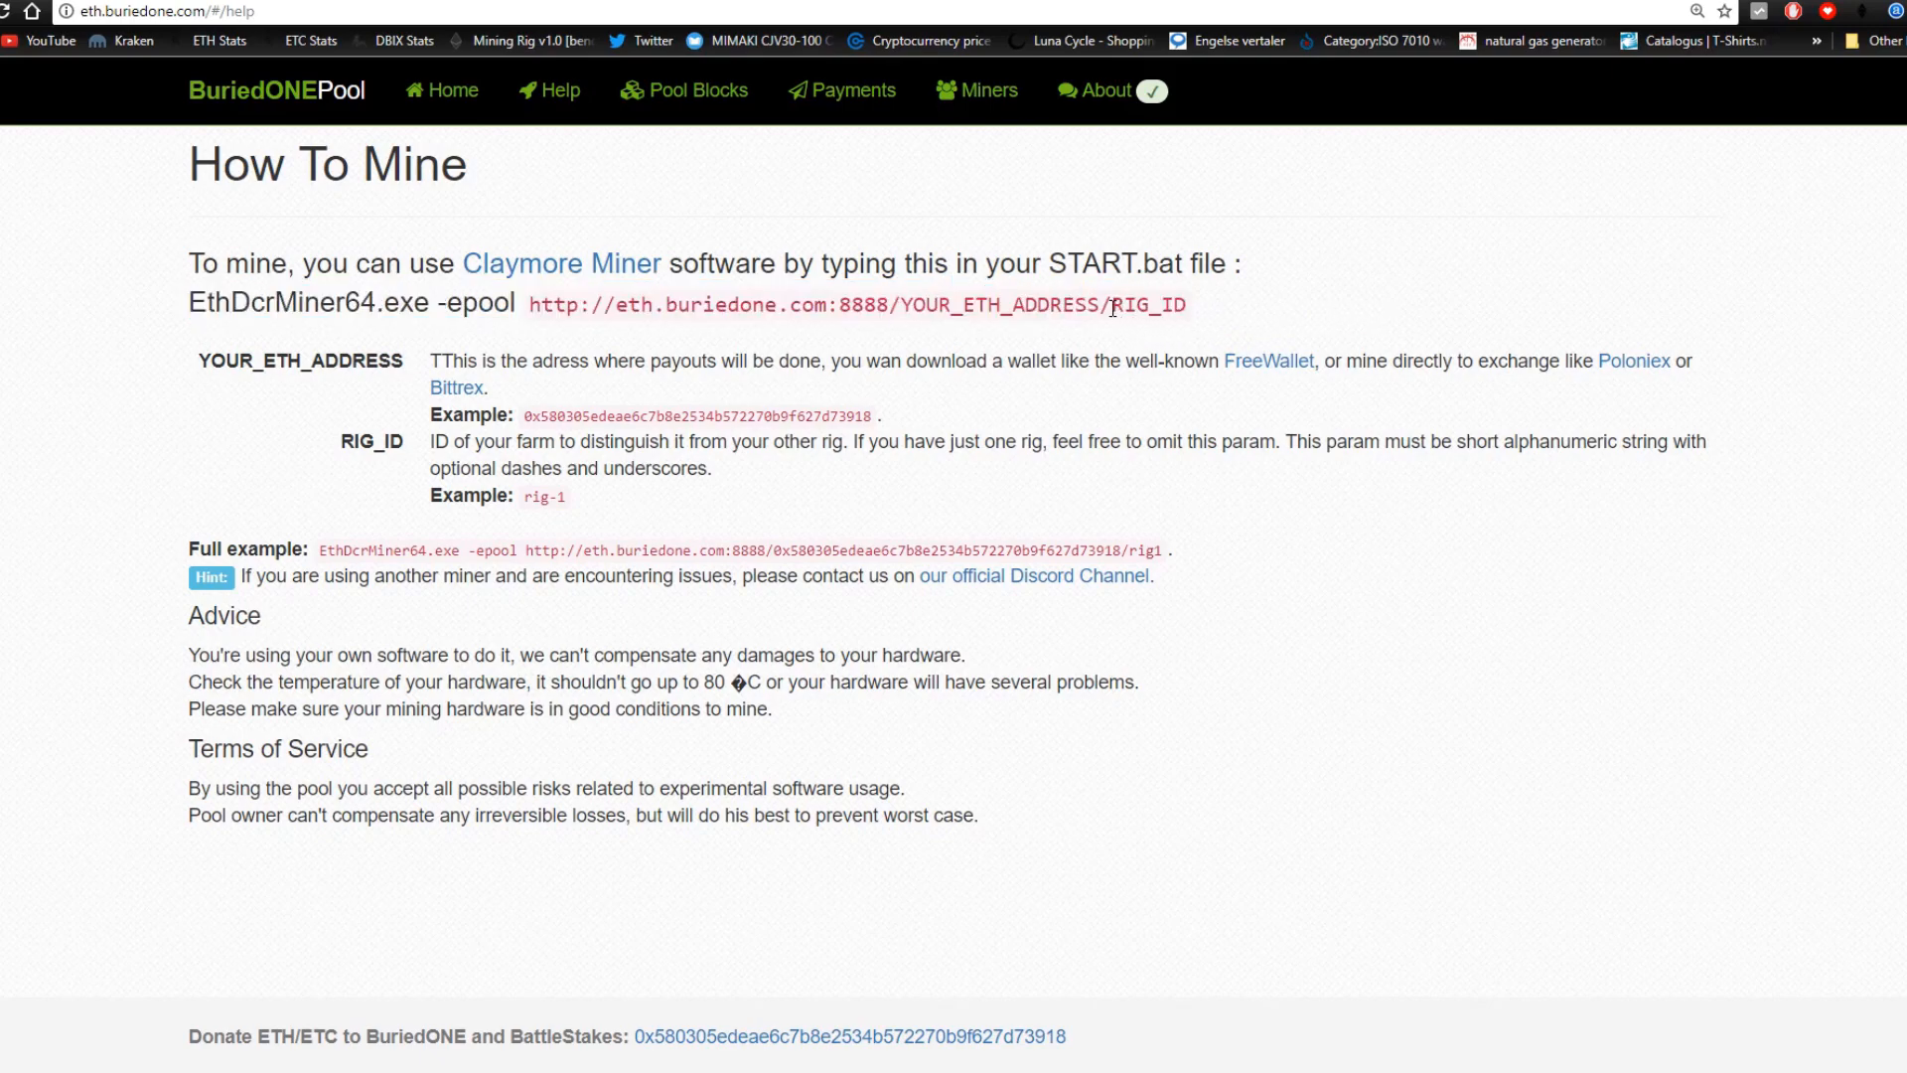
pyautogui.moveTo(1243, 316)
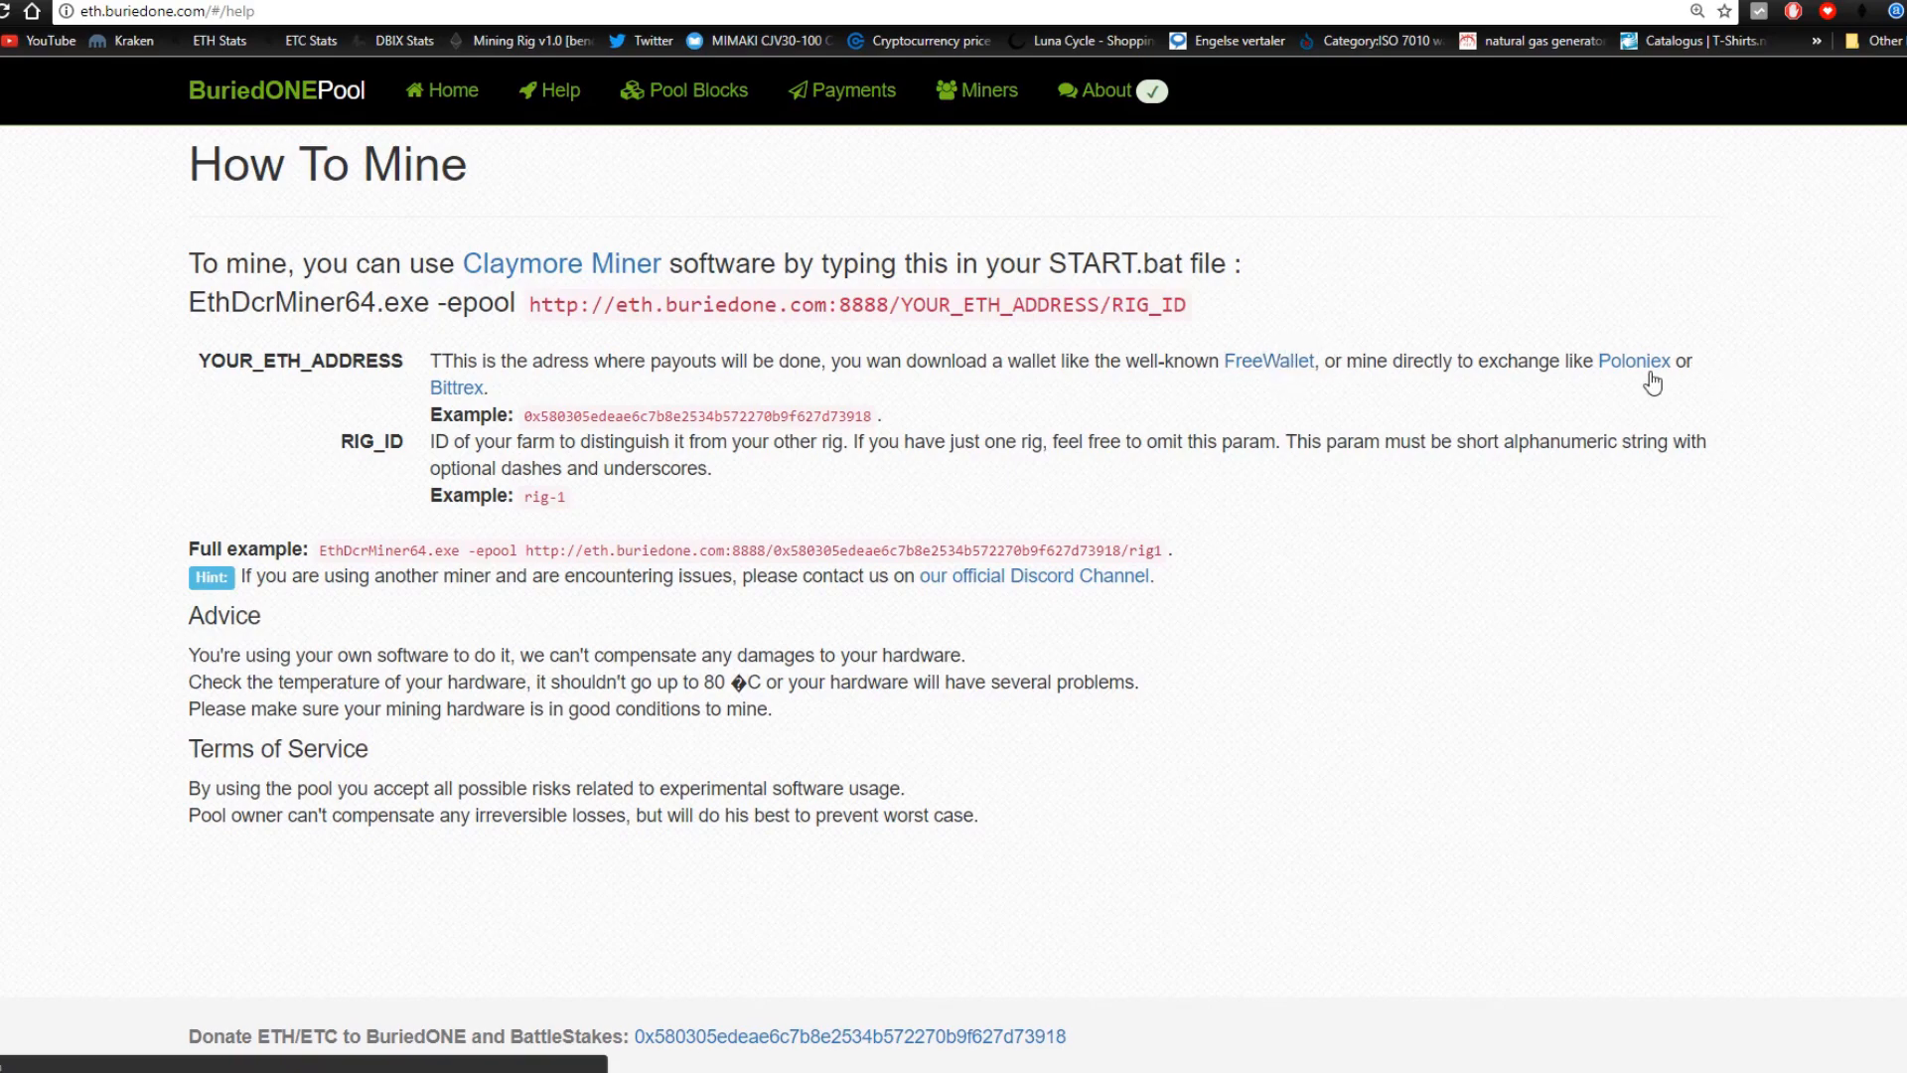
pyautogui.moveTo(572, 435)
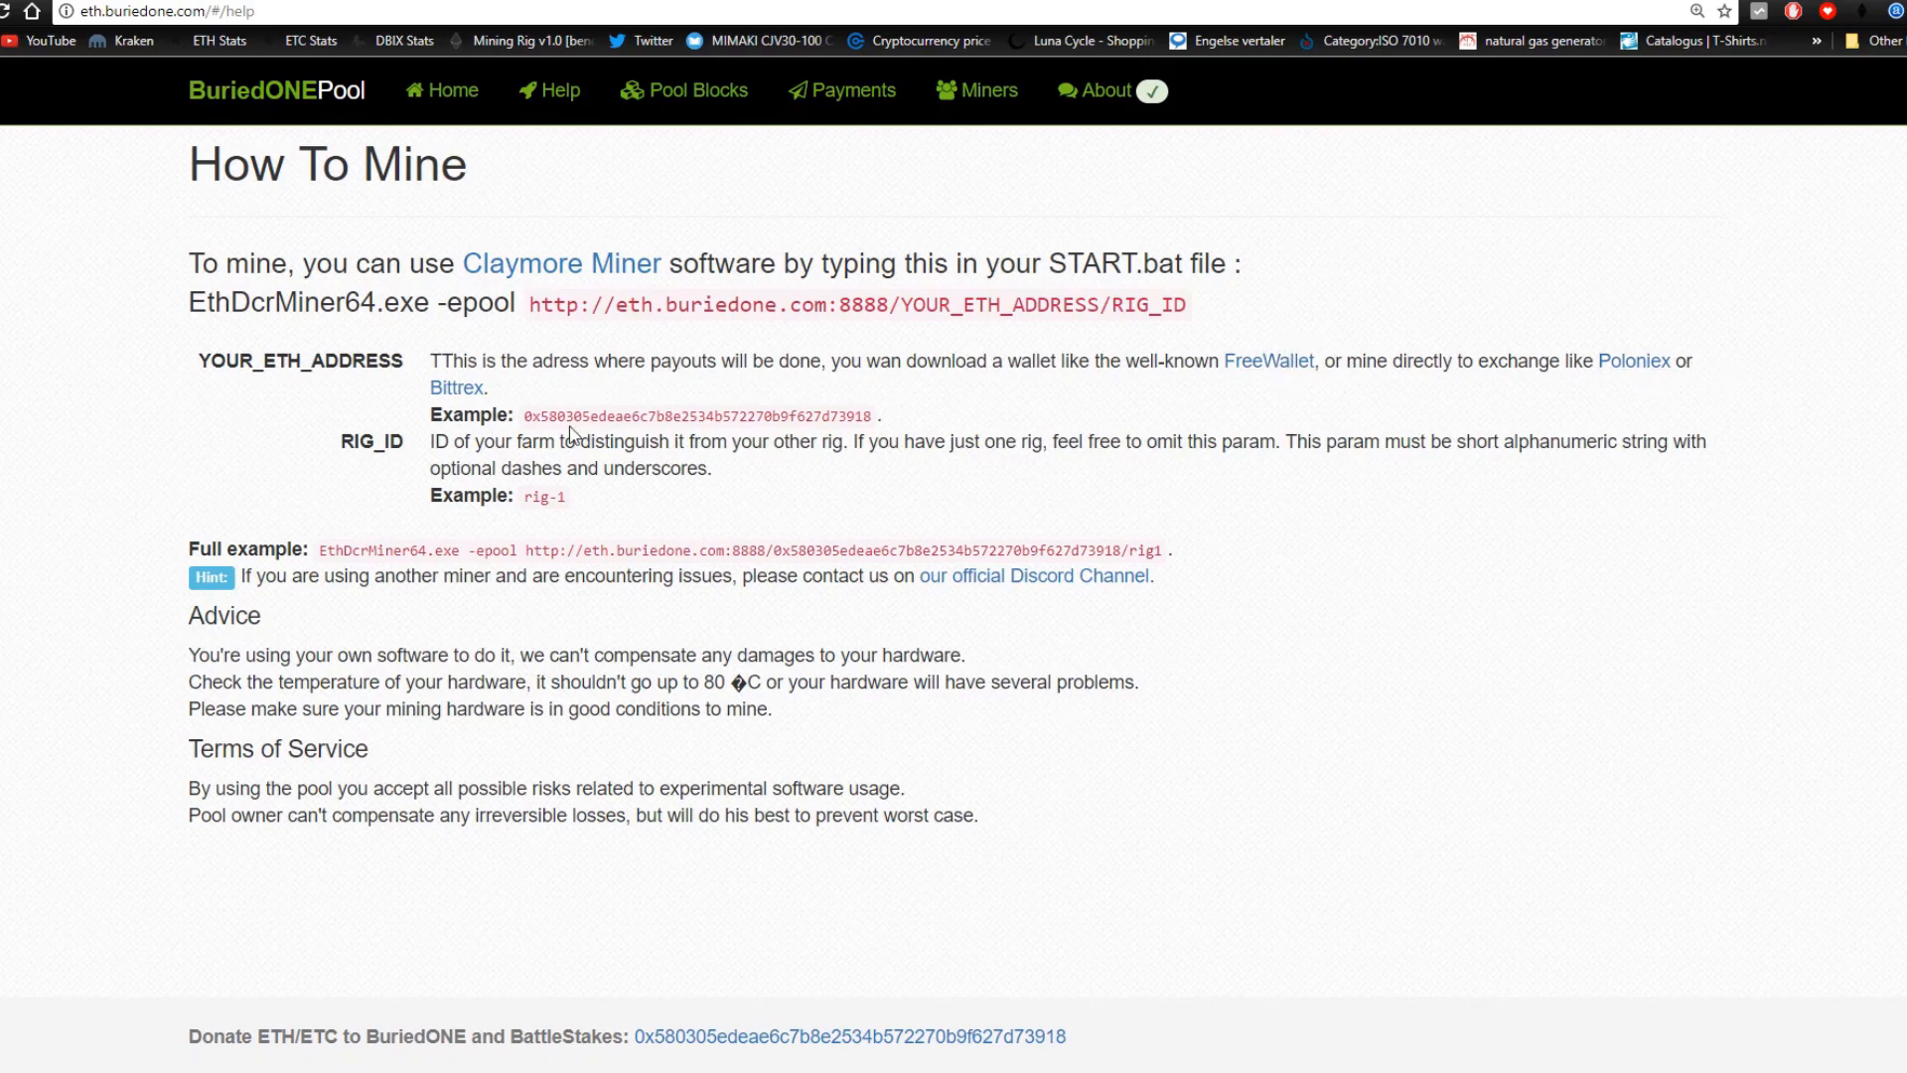
pyautogui.moveTo(912, 433)
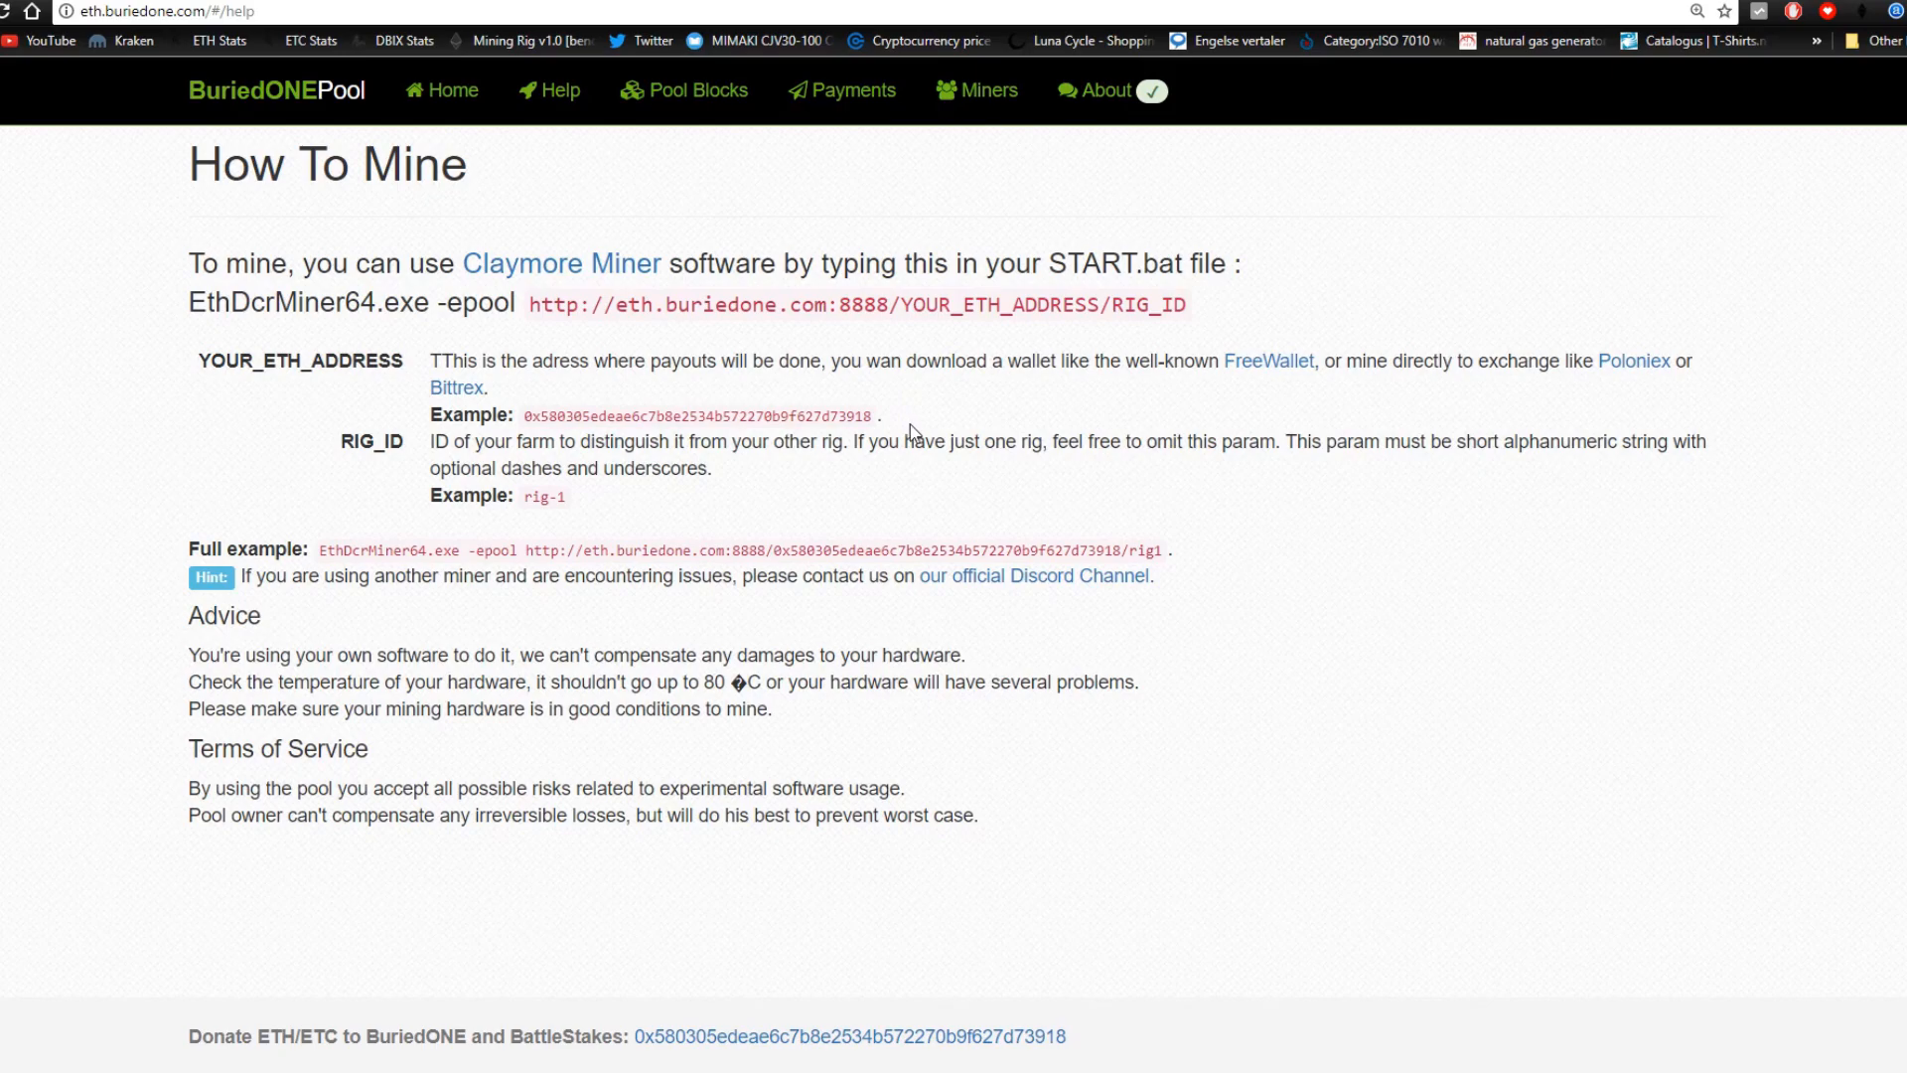
pyautogui.doubleClick(372, 441)
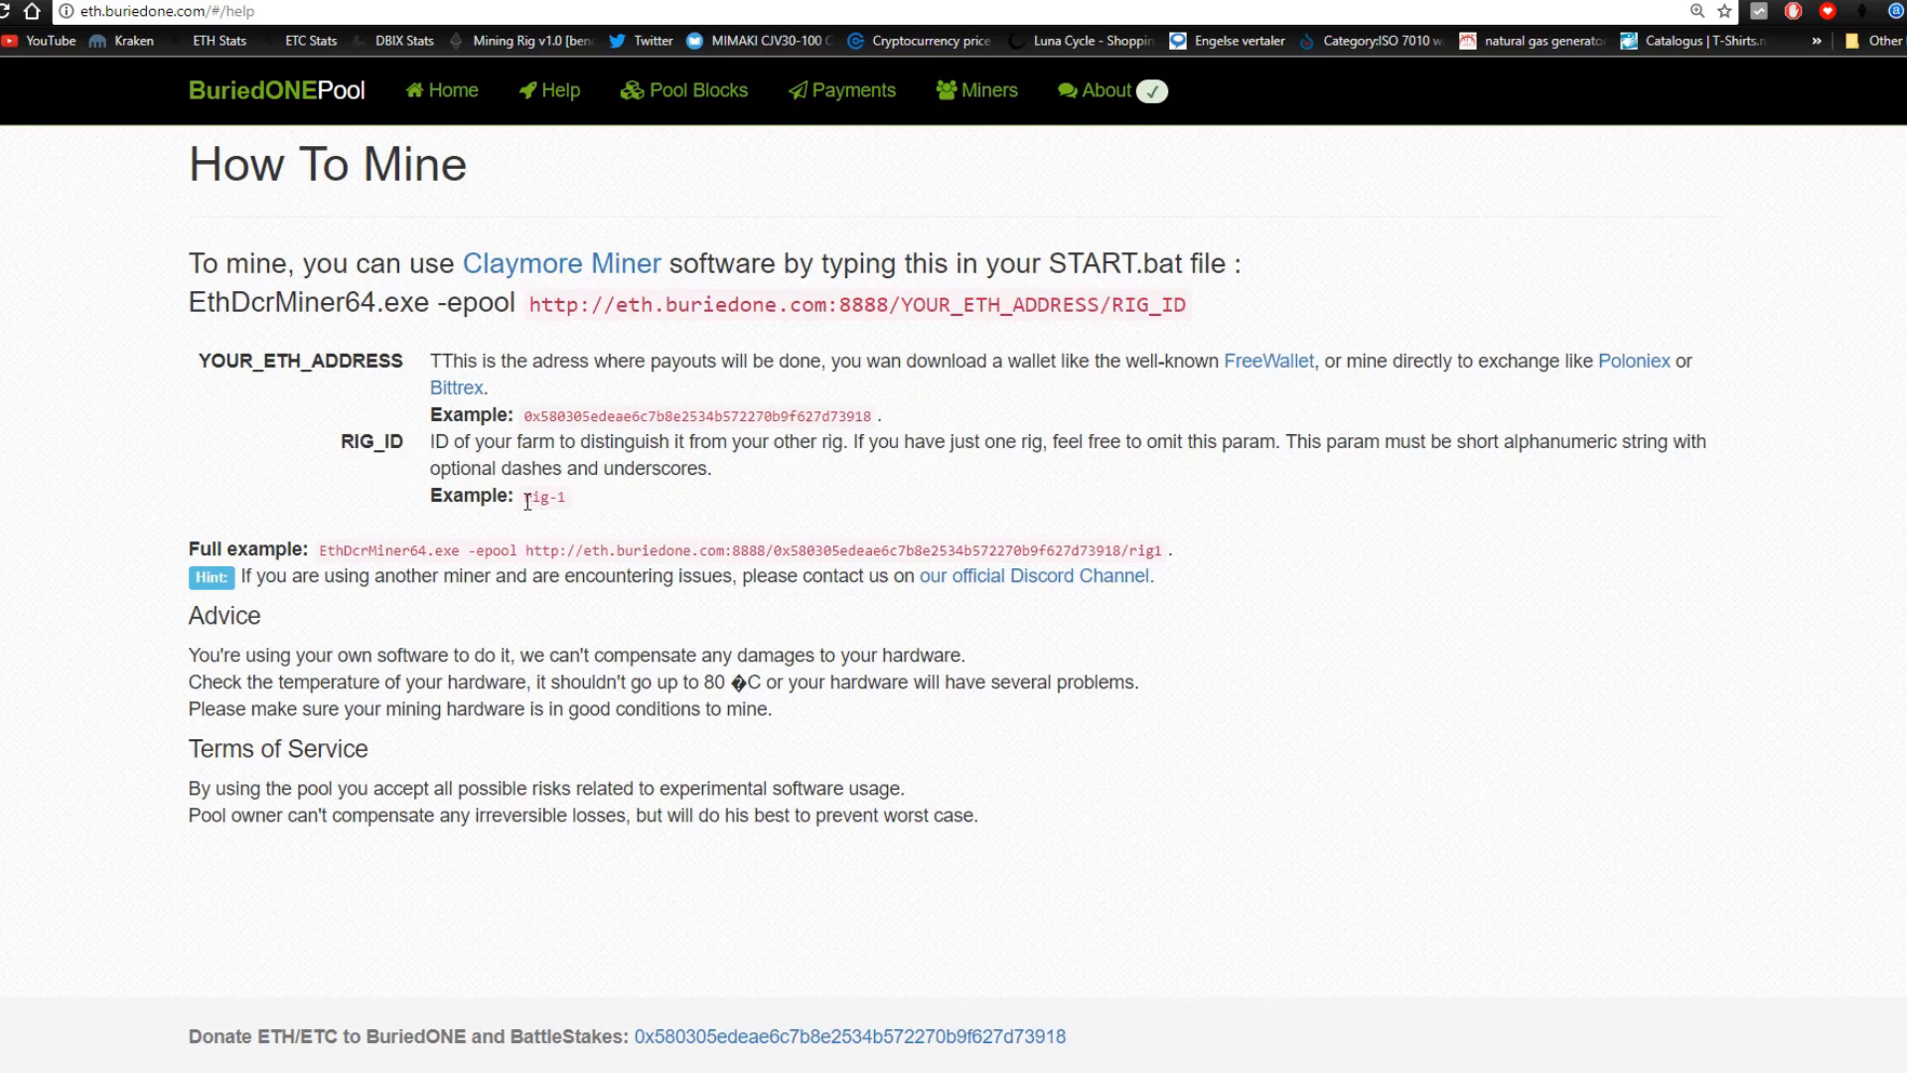
pyautogui.doubleClick(539, 497)
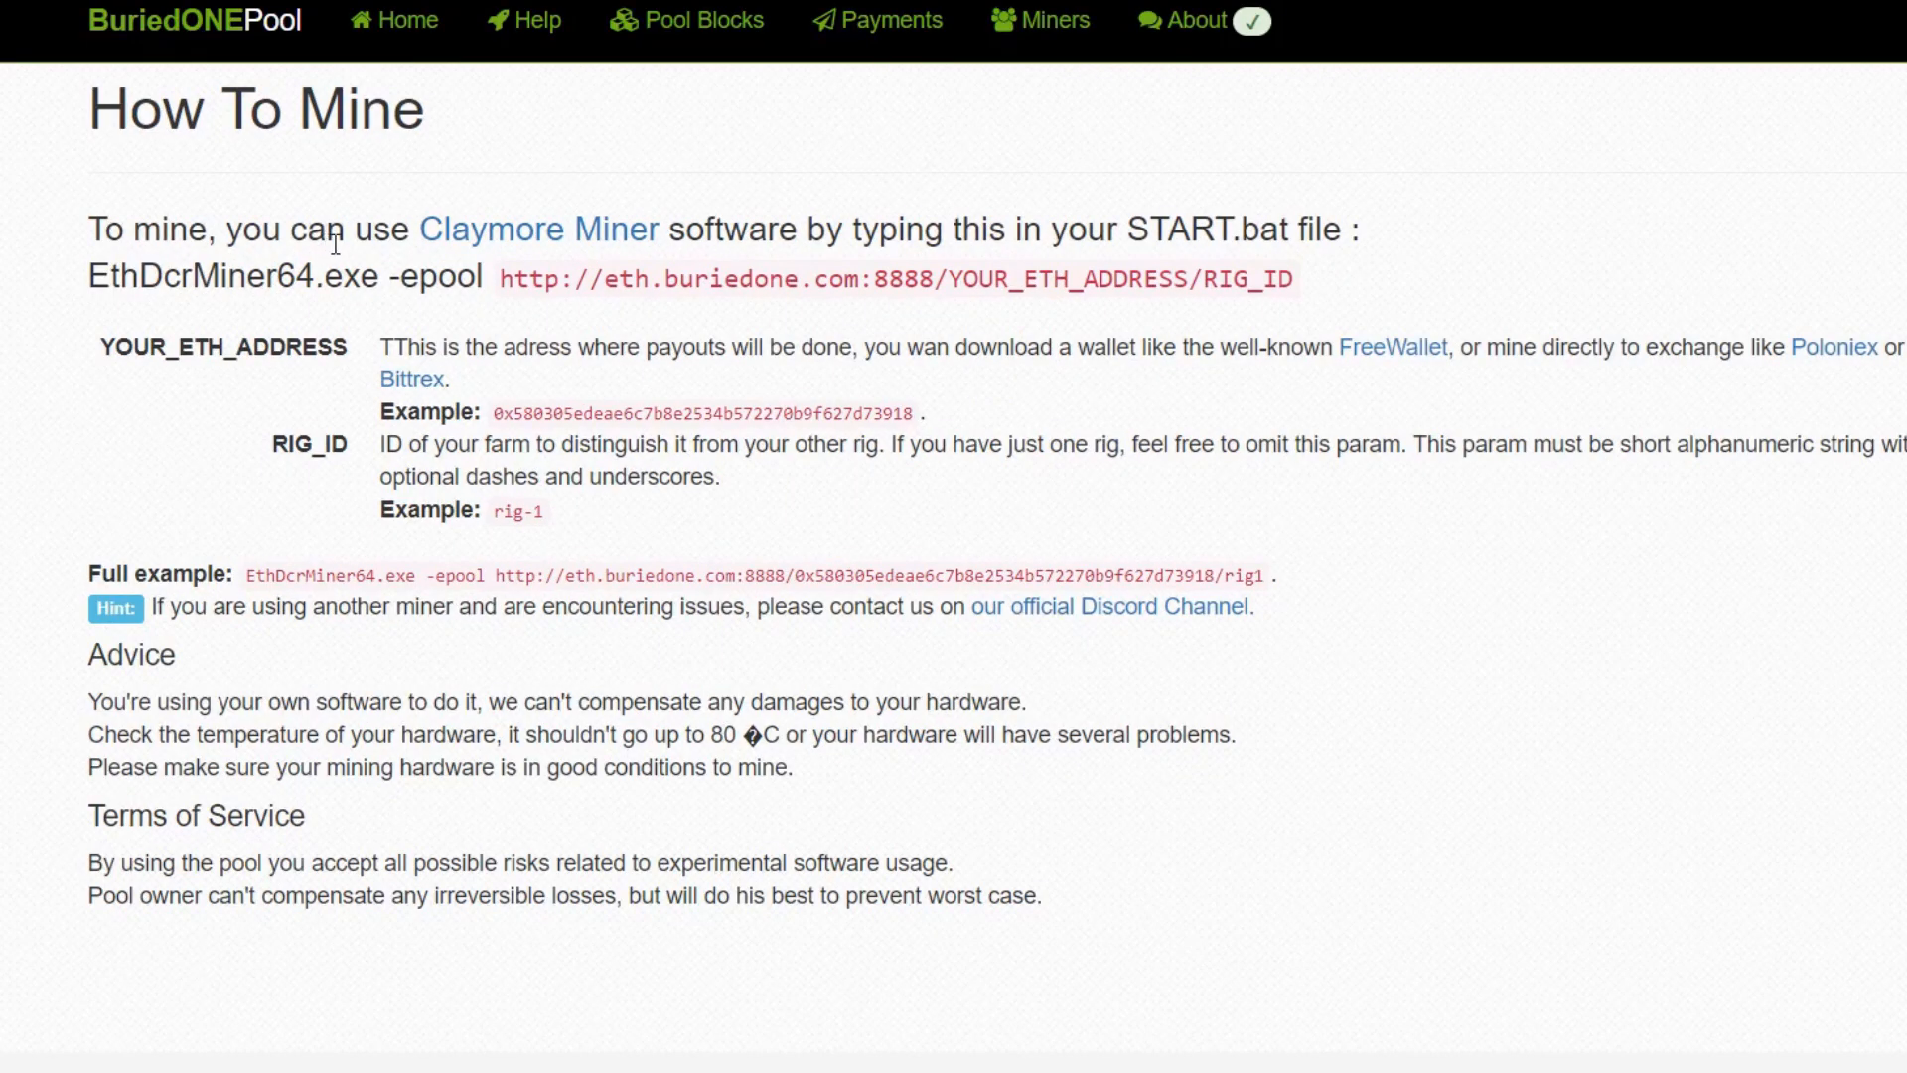
pyautogui.moveTo(517, 250)
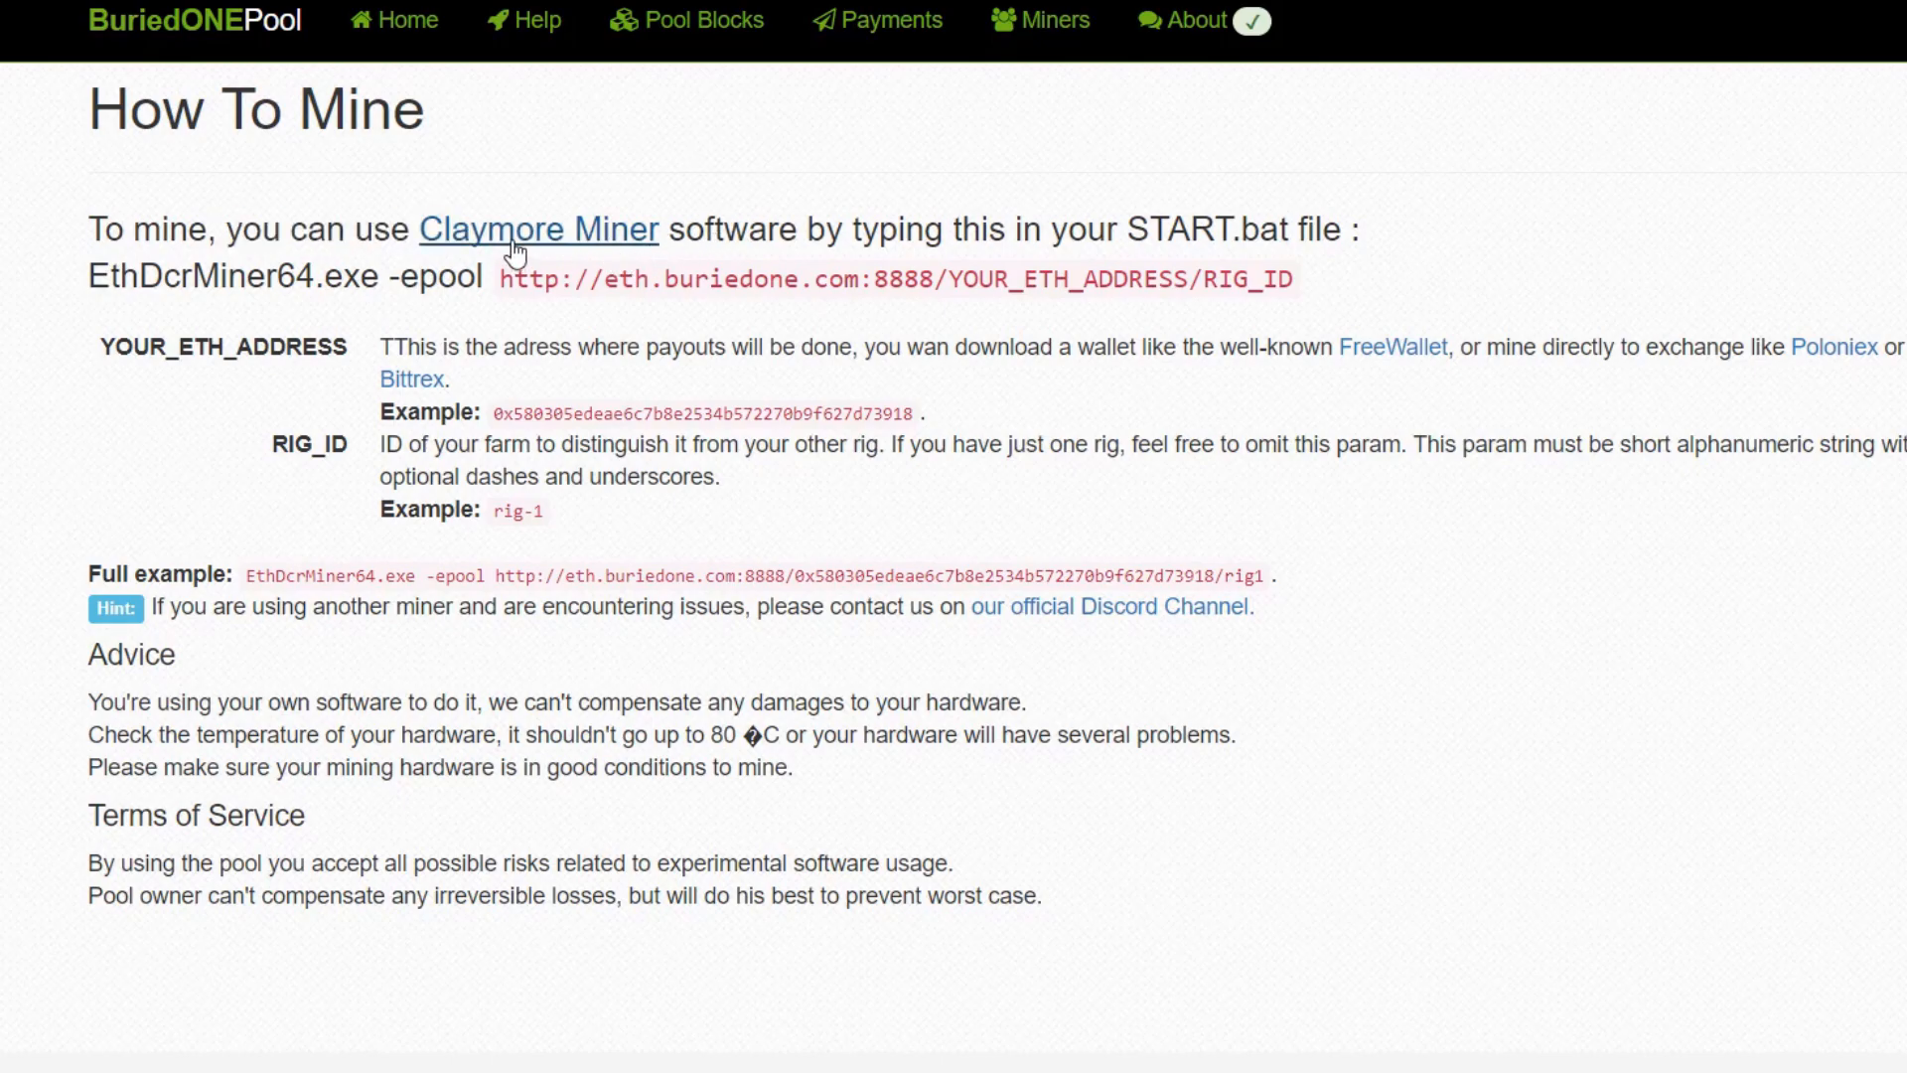
# Follow the Claymore Miner link and download ETH.rar from MEGA to the desktop.
pyautogui.click(538, 229)
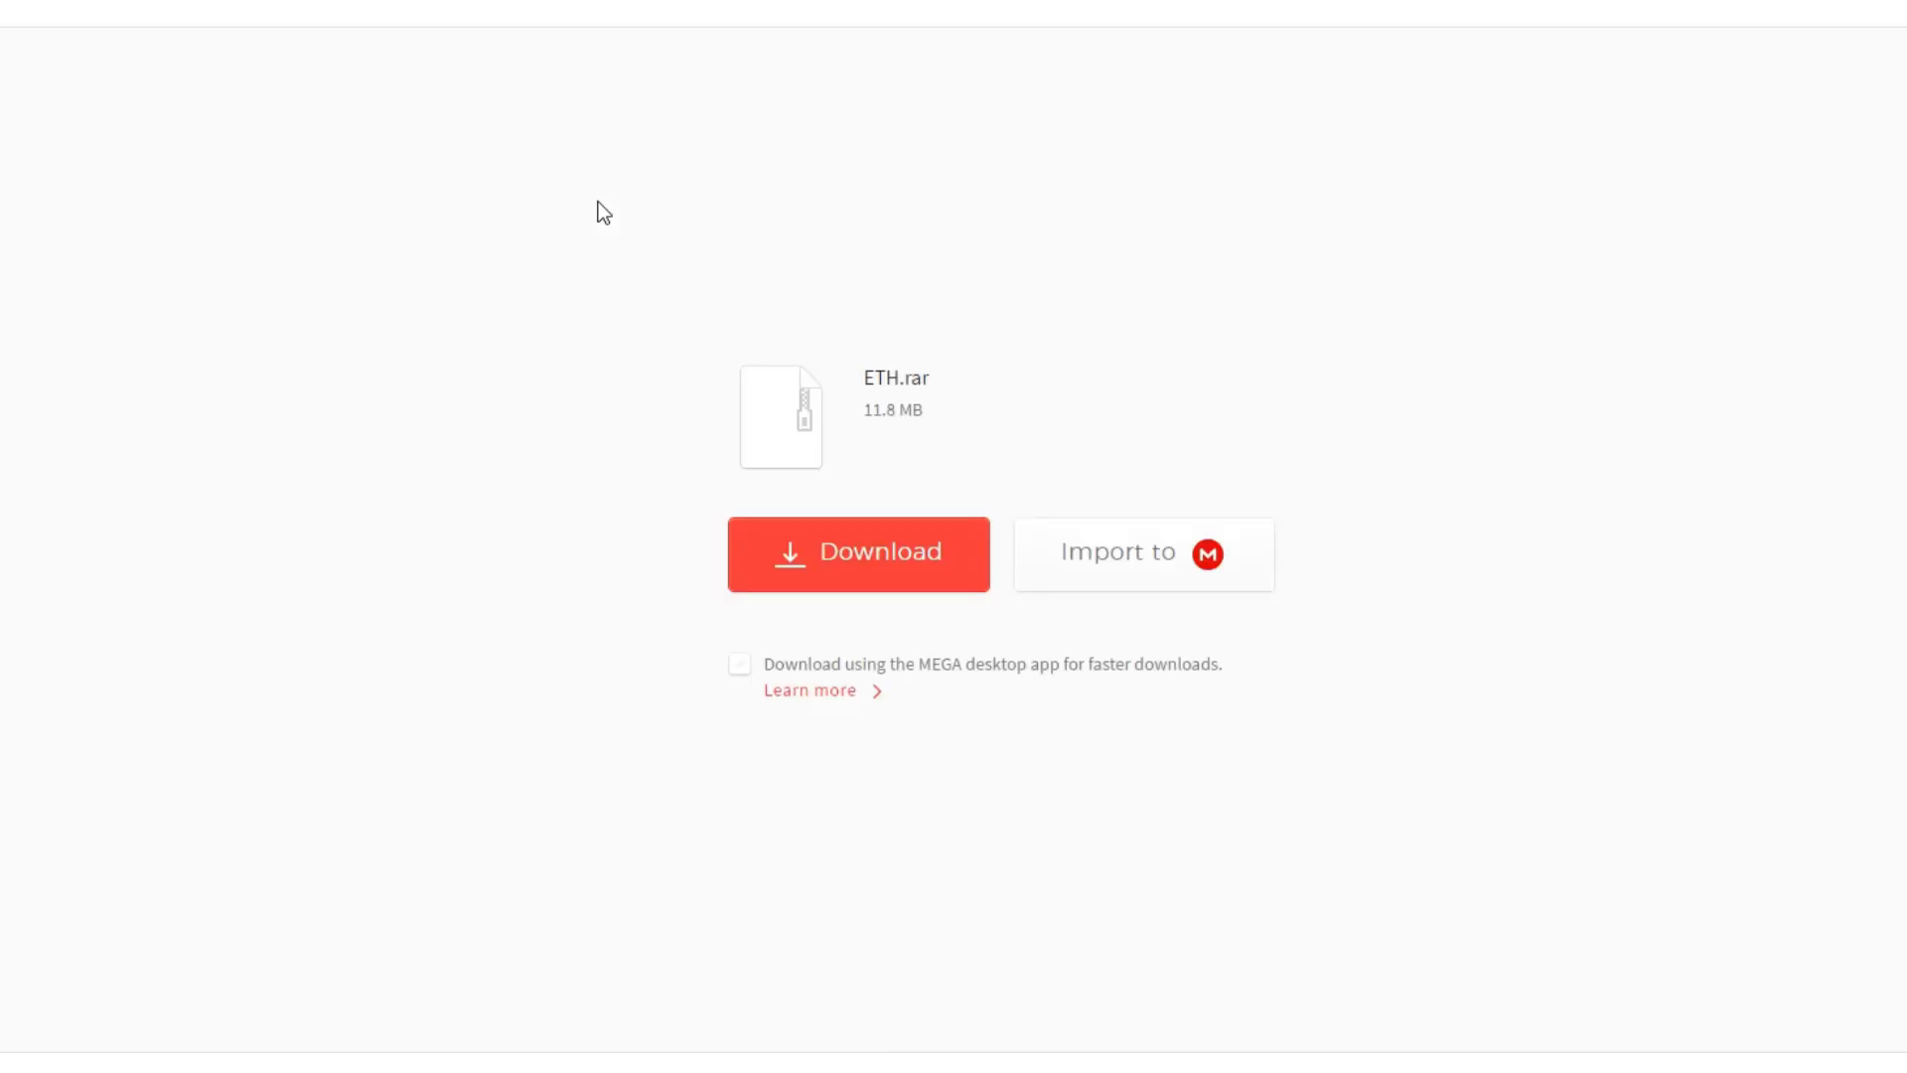
pyautogui.click(858, 554)
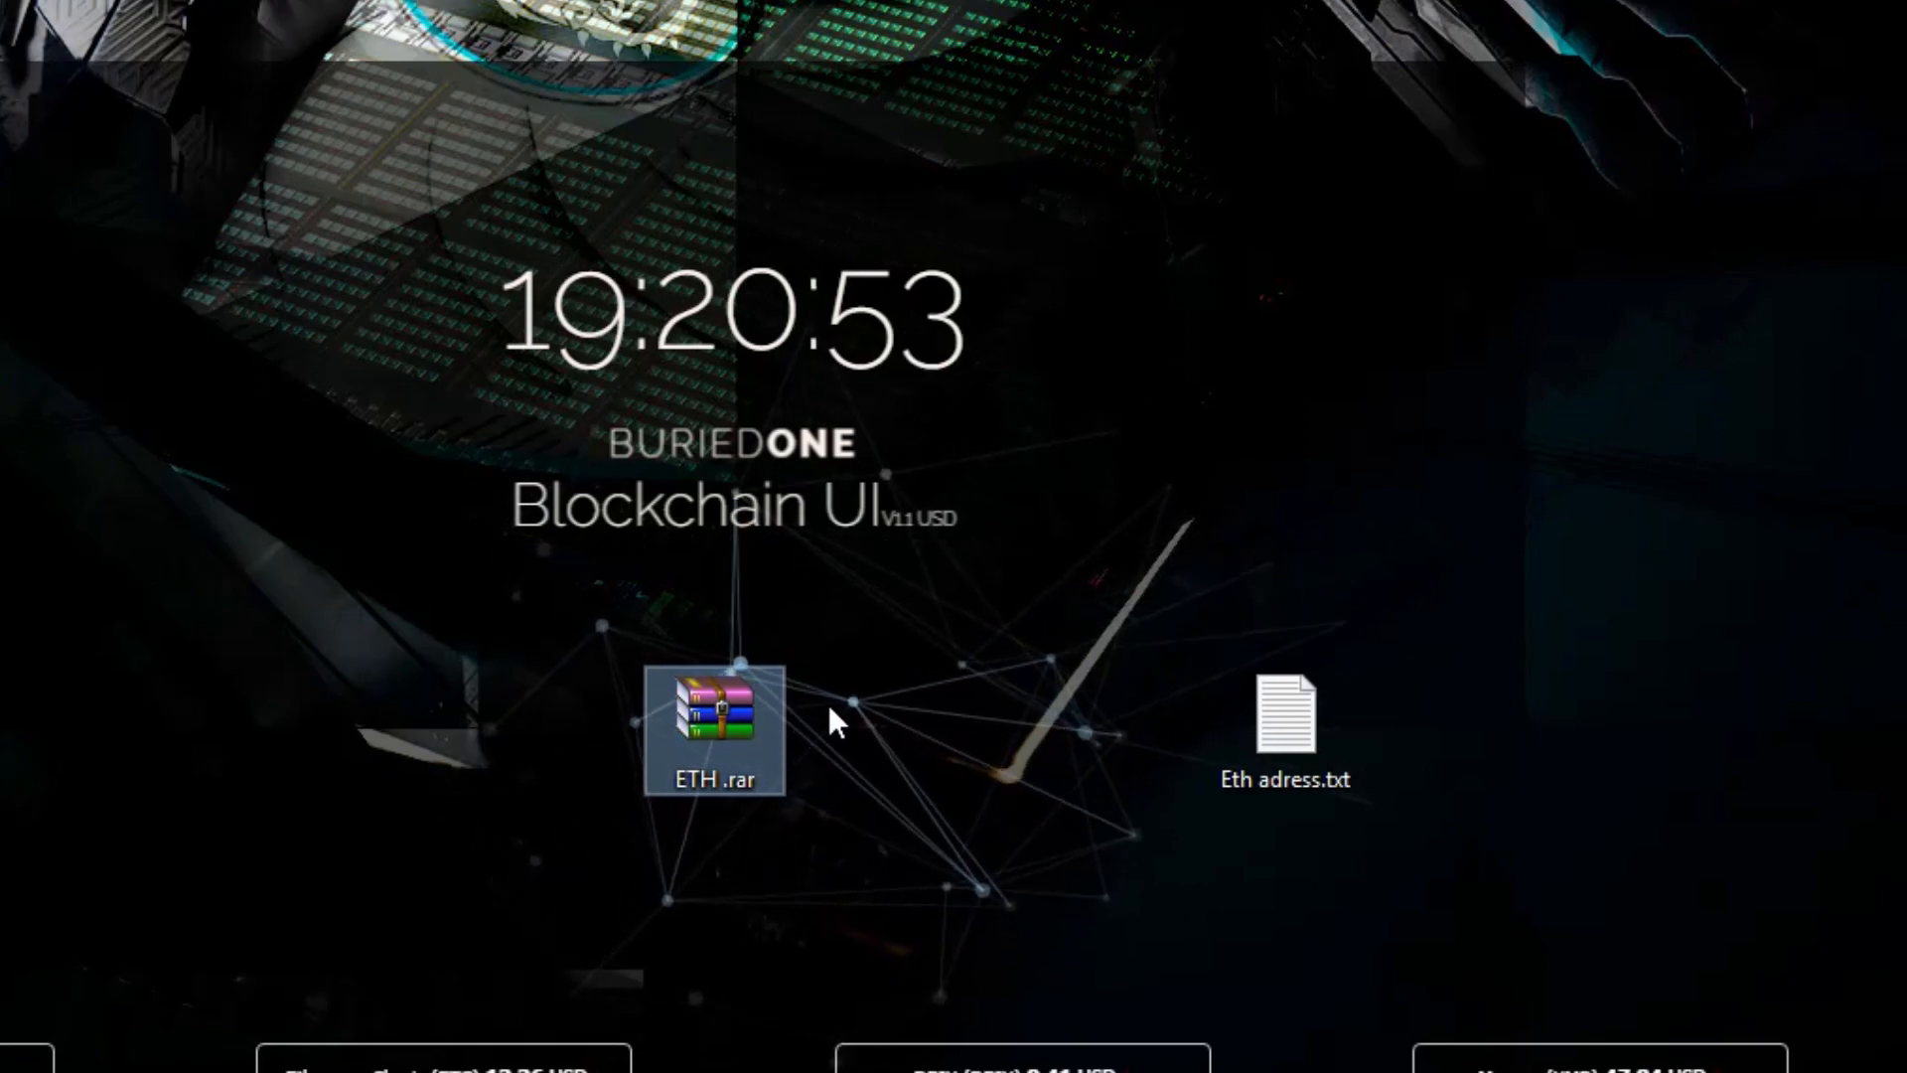
pyautogui.moveTo(760, 735)
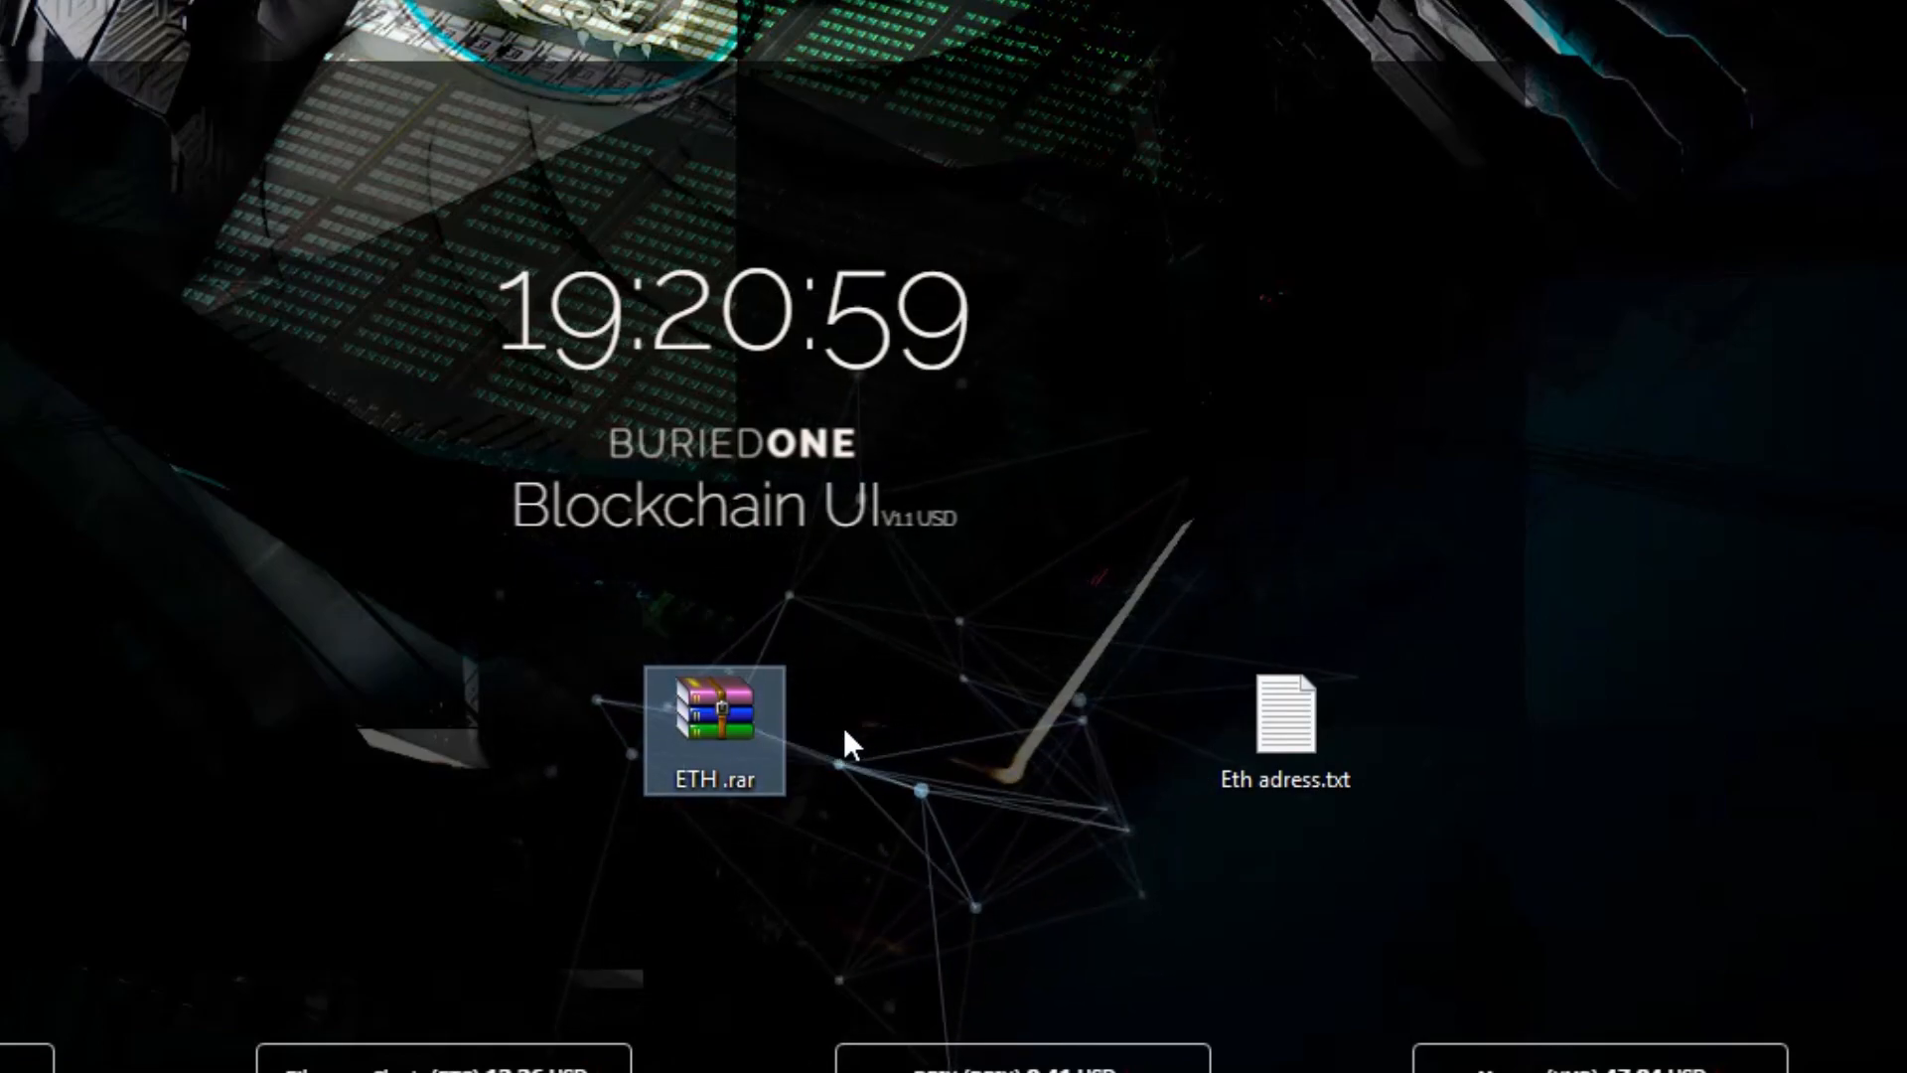
# Extract ETH.rar on the desktop and enter the resulting Ethereum Miner folder.
pyautogui.rightClick(713, 729)
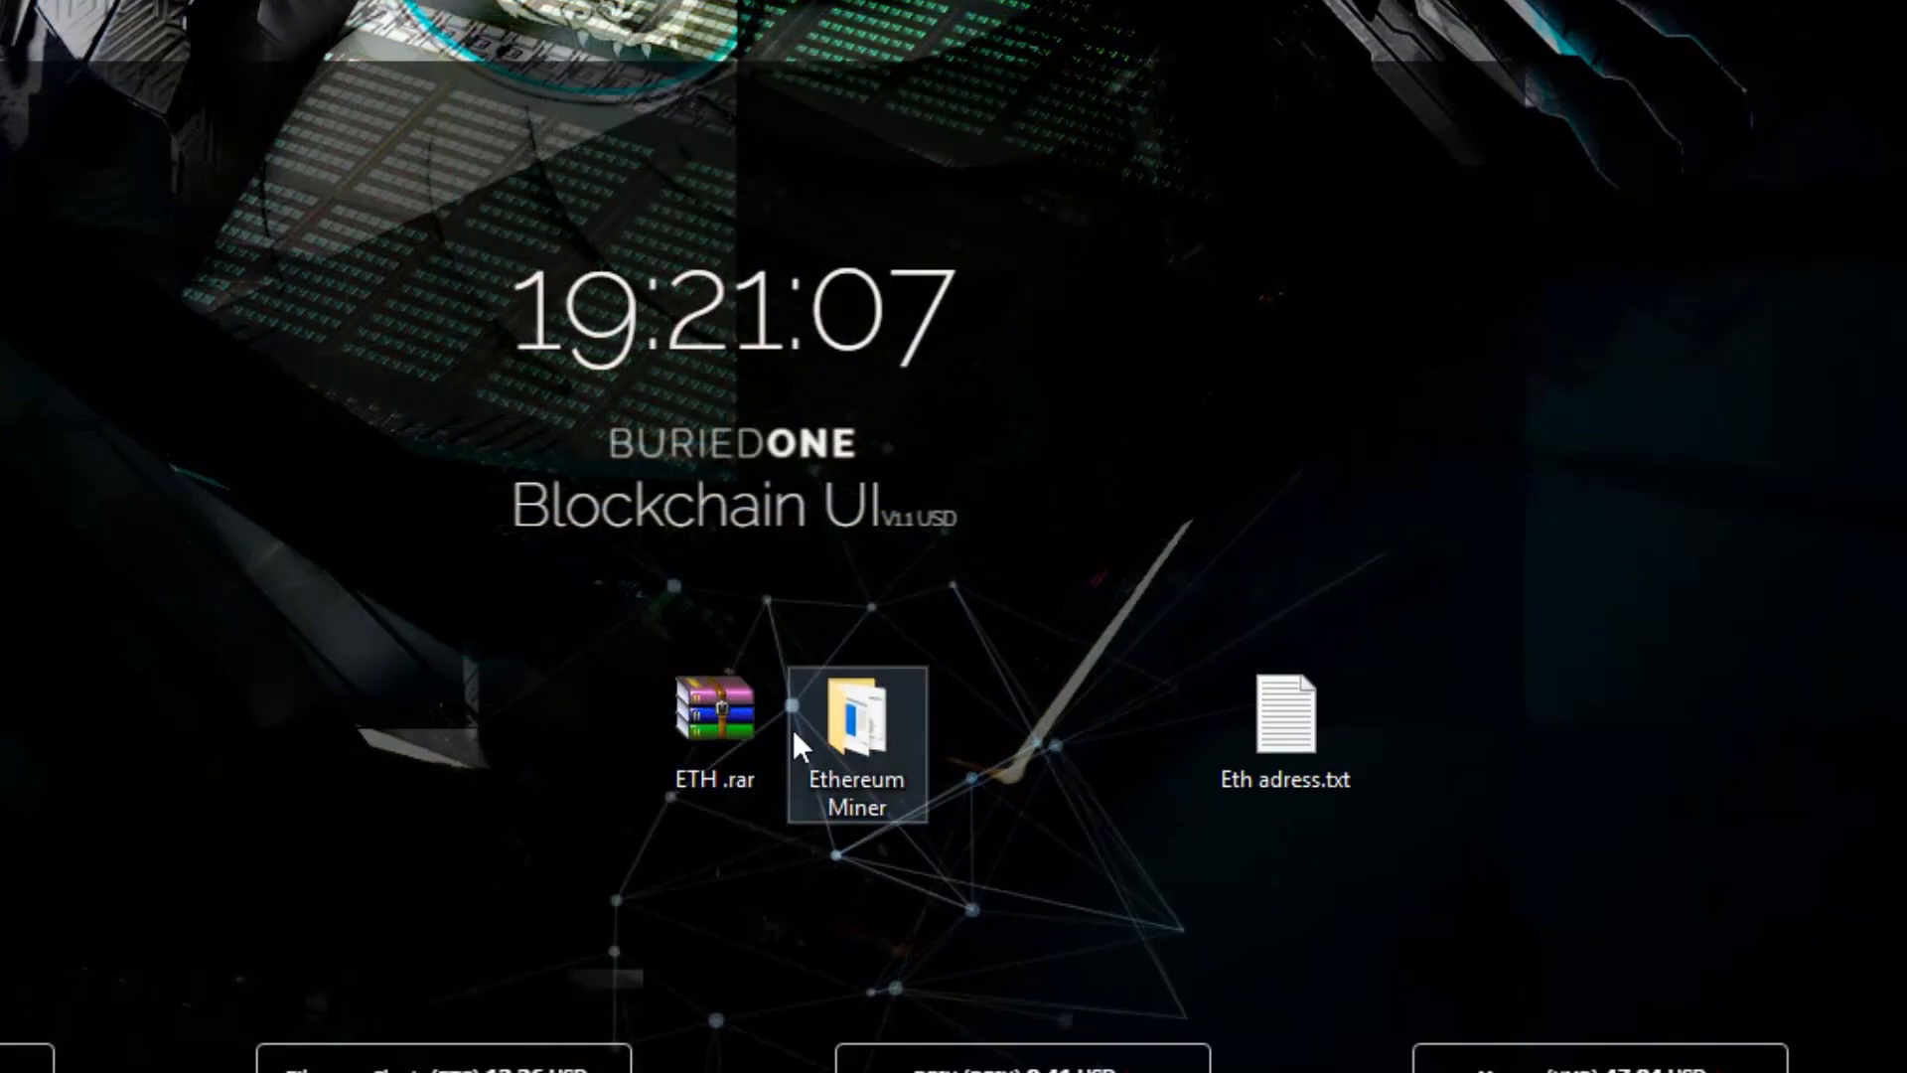
pyautogui.doubleClick(856, 717)
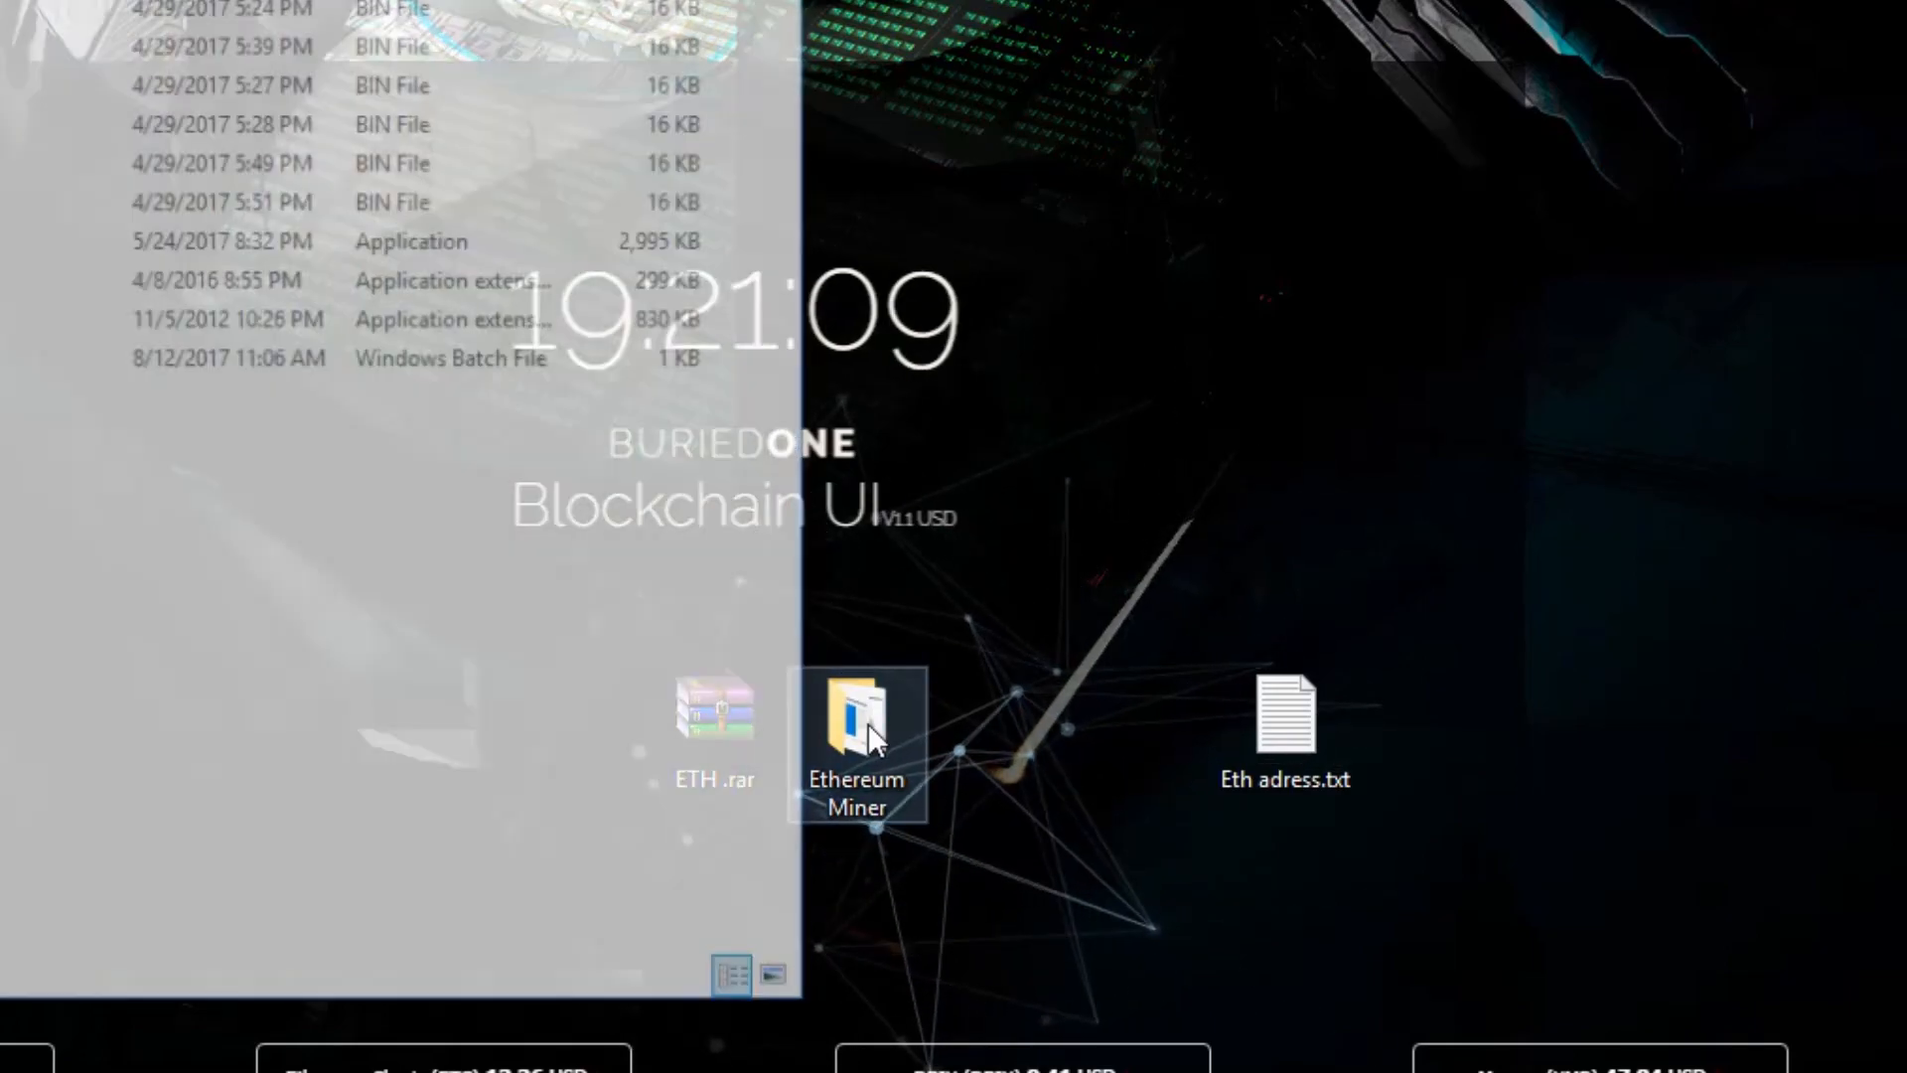
# Select start1.bat, decline the SmartScreen run prompt, and get it into Notepad for editing.
pyautogui.doubleClick(856, 711)
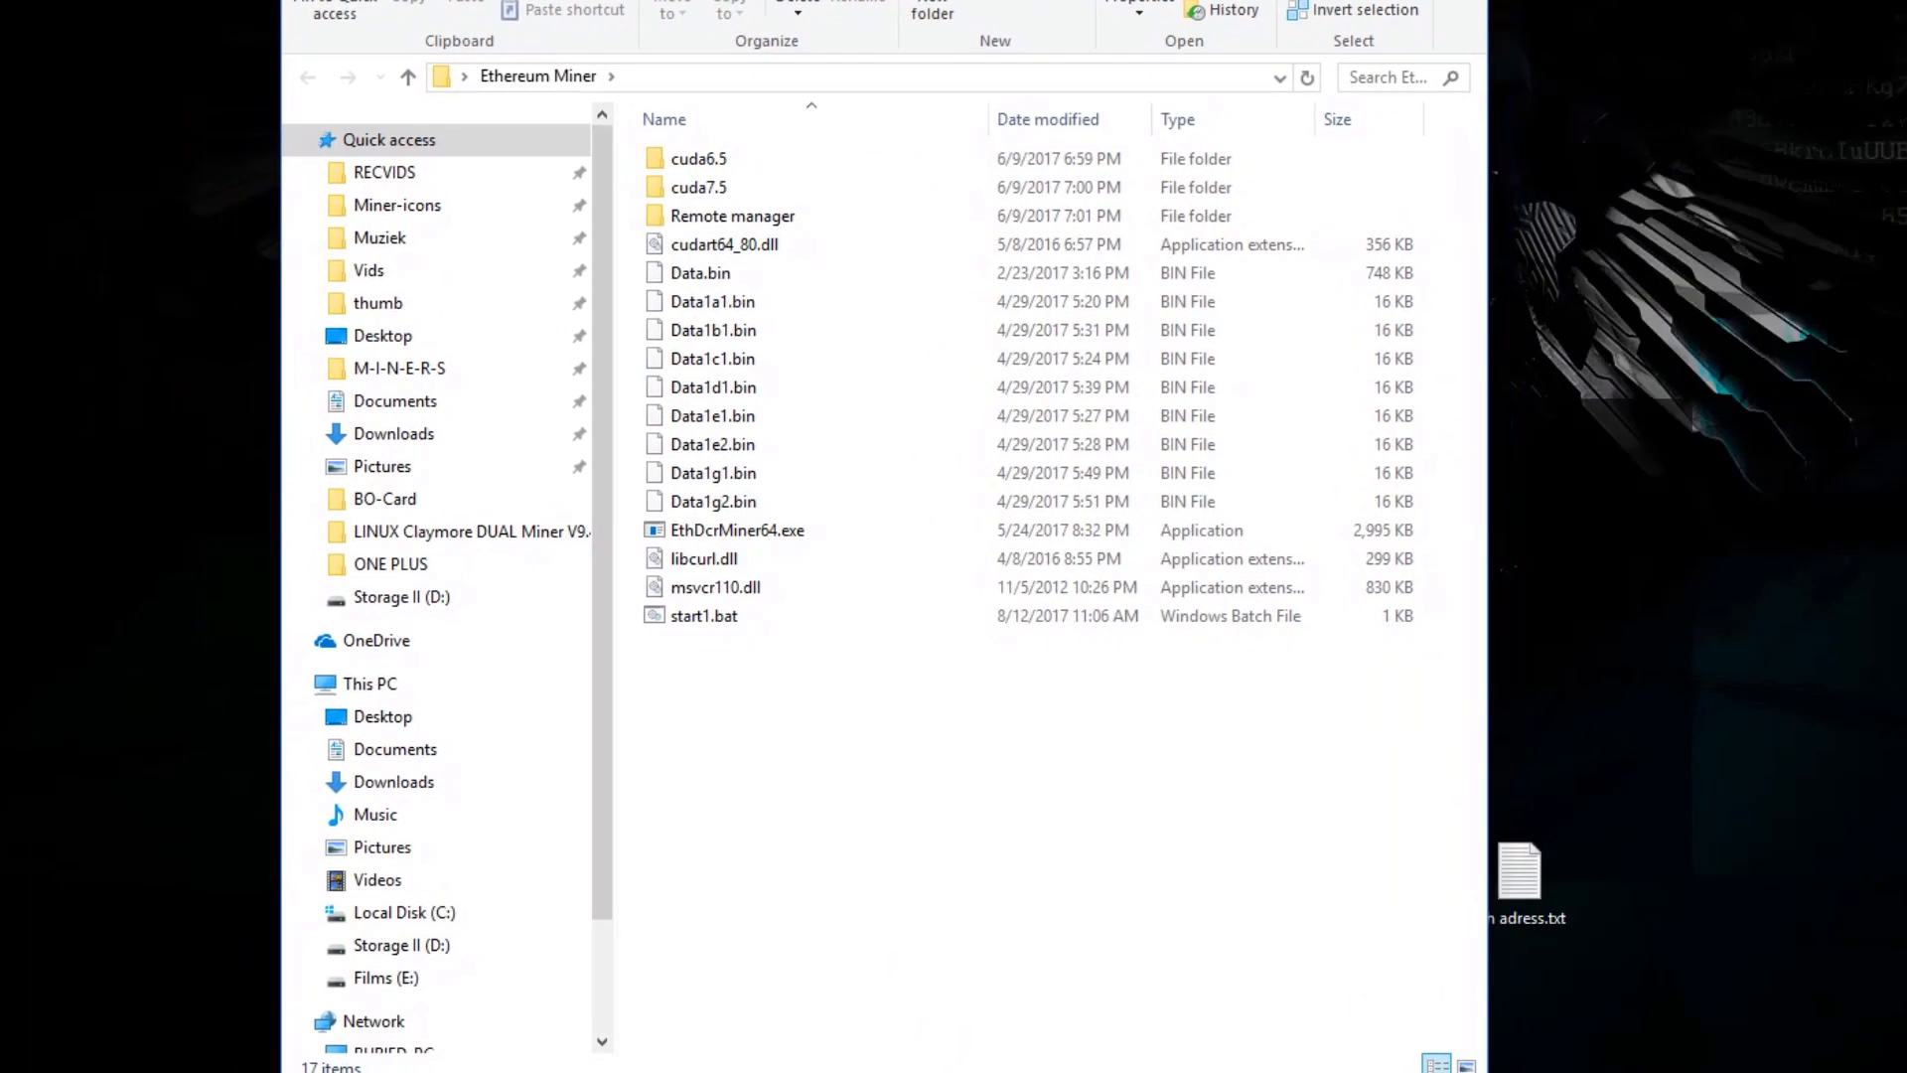
pyautogui.click(703, 620)
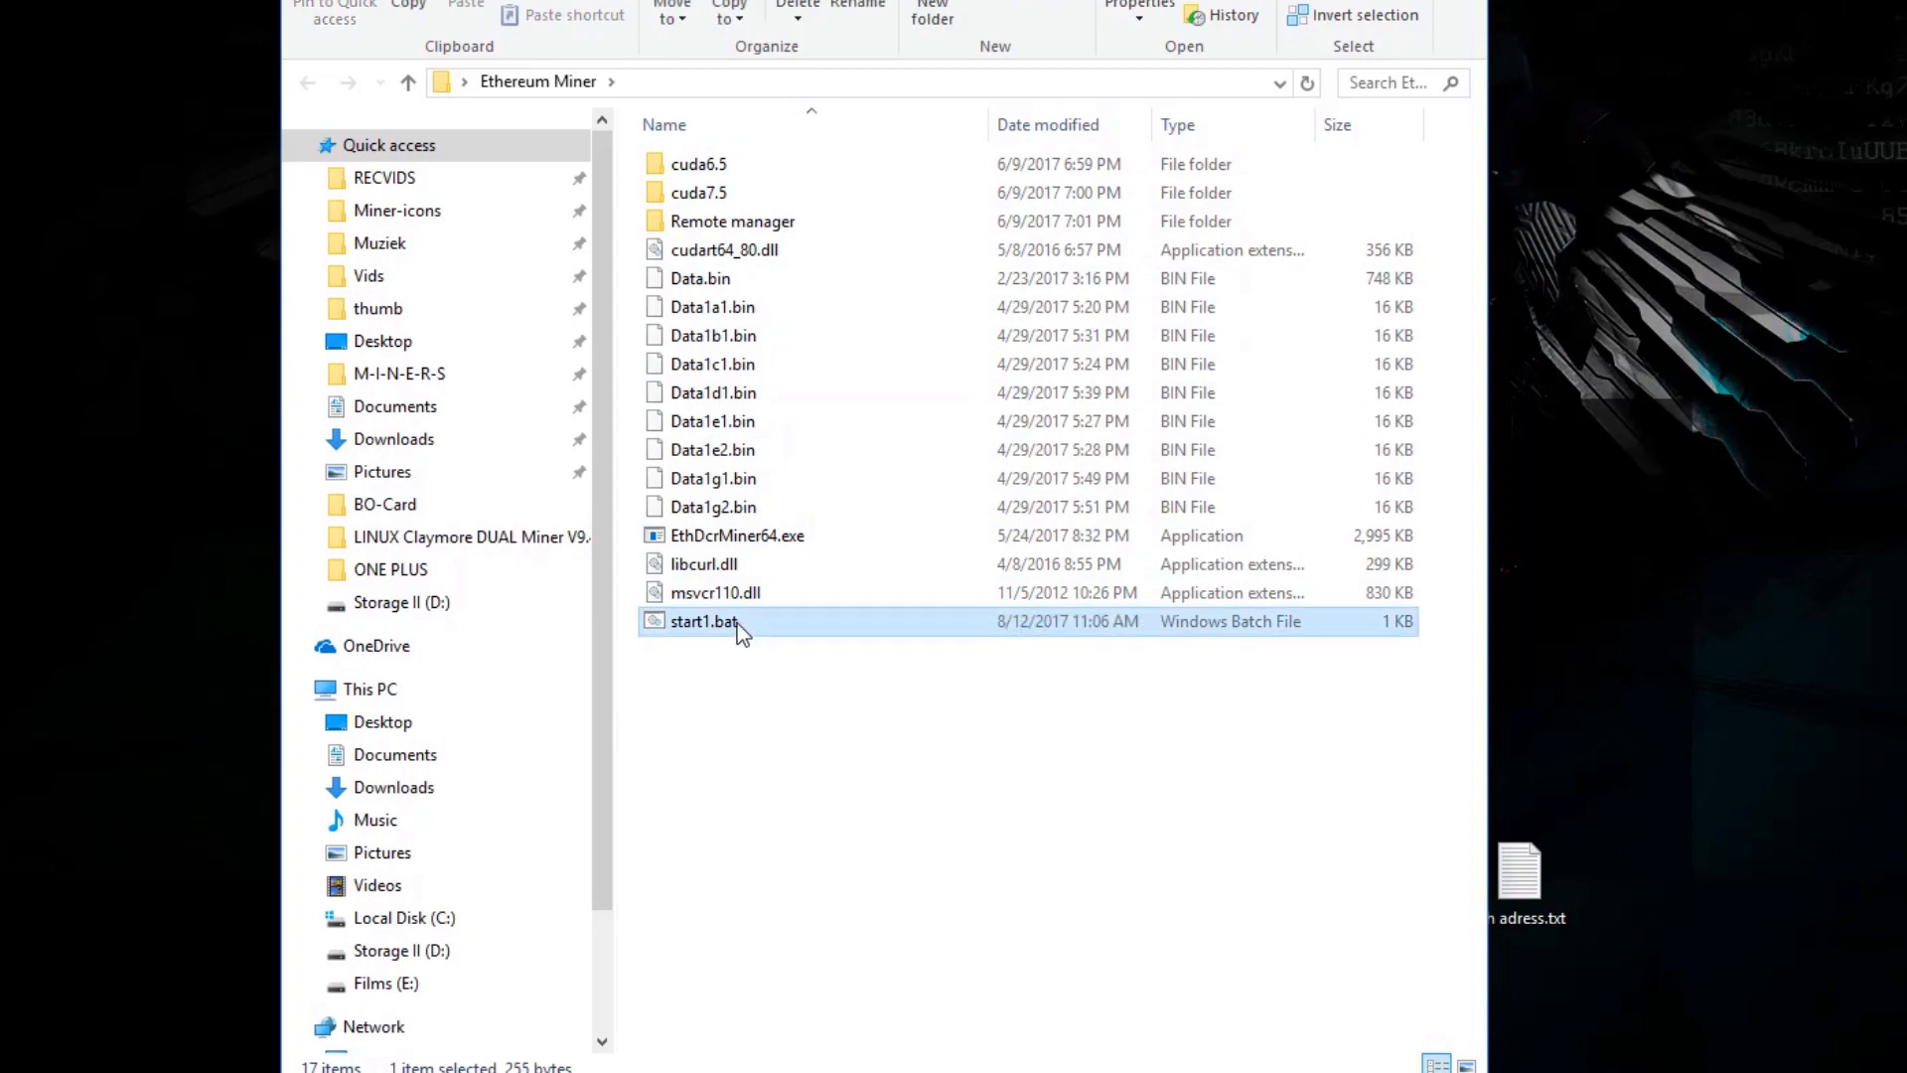
pyautogui.moveTo(757, 624)
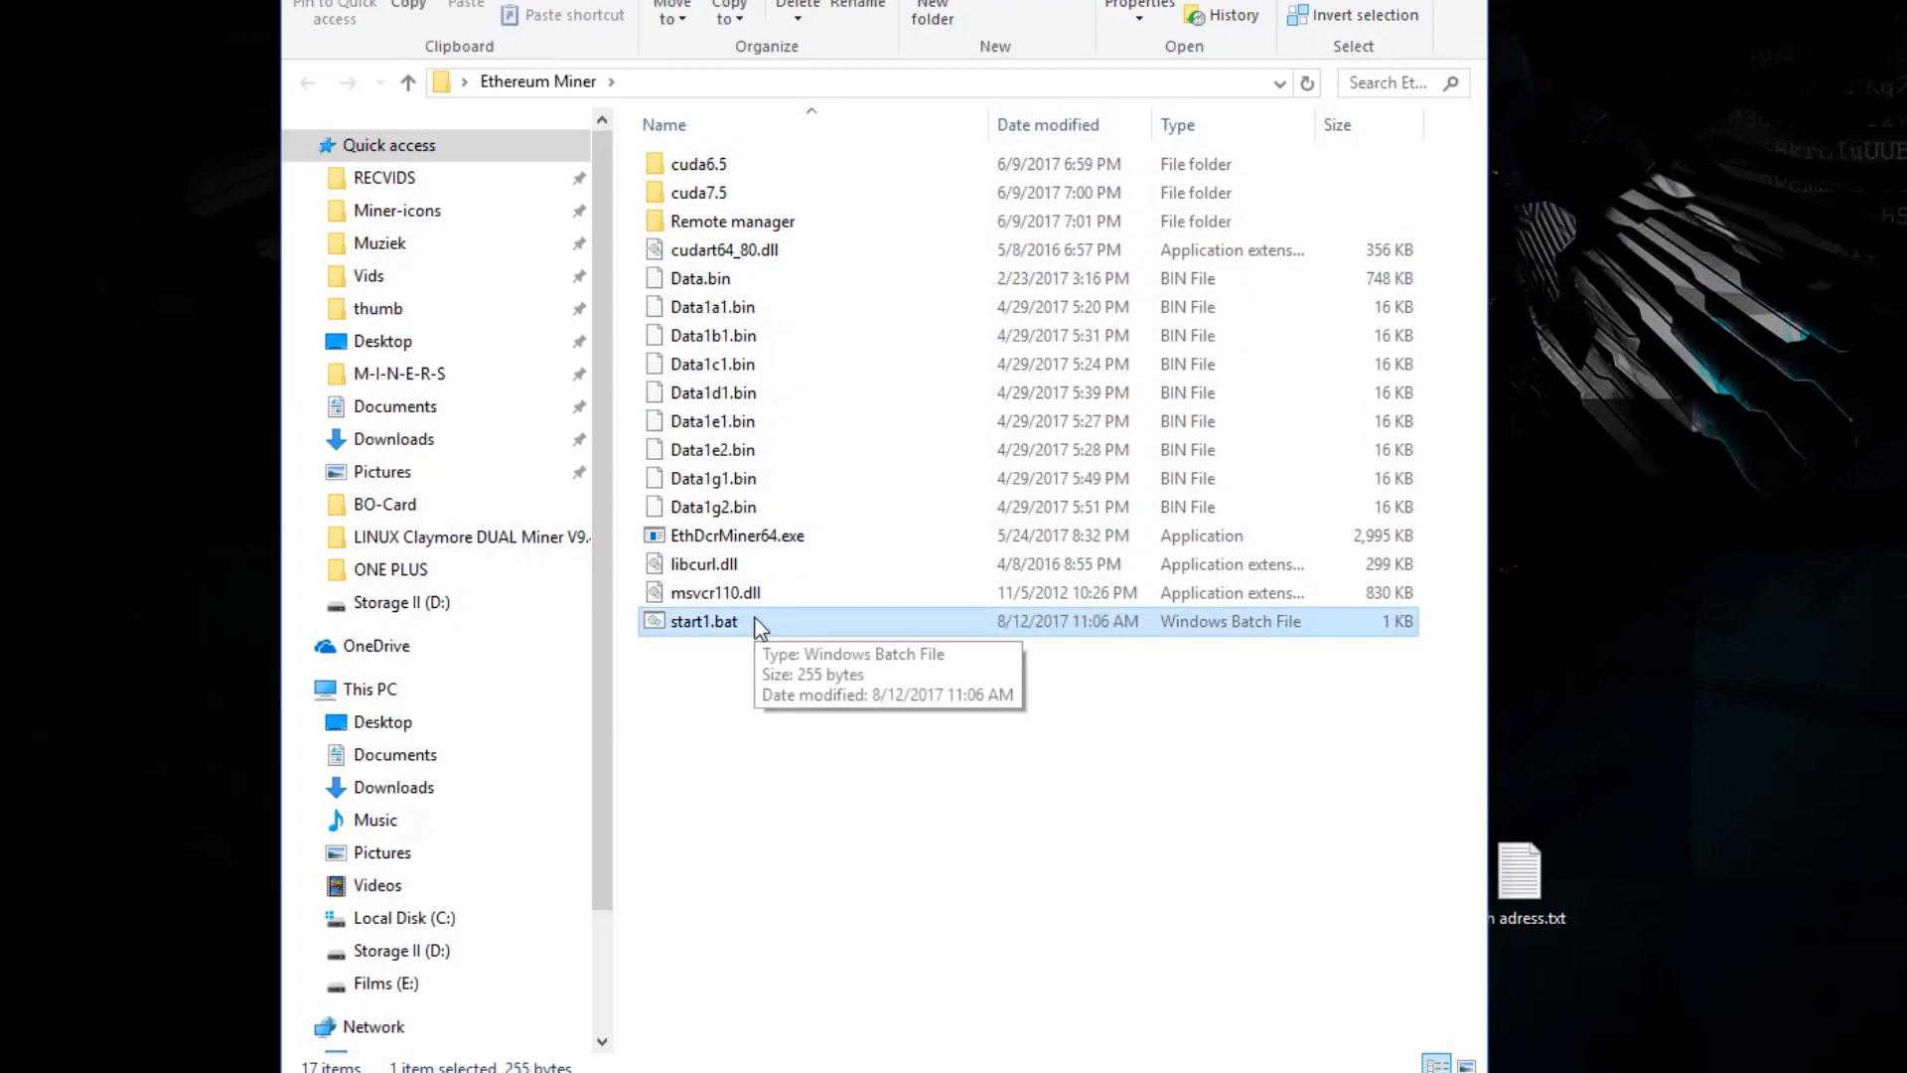
pyautogui.moveTo(790, 626)
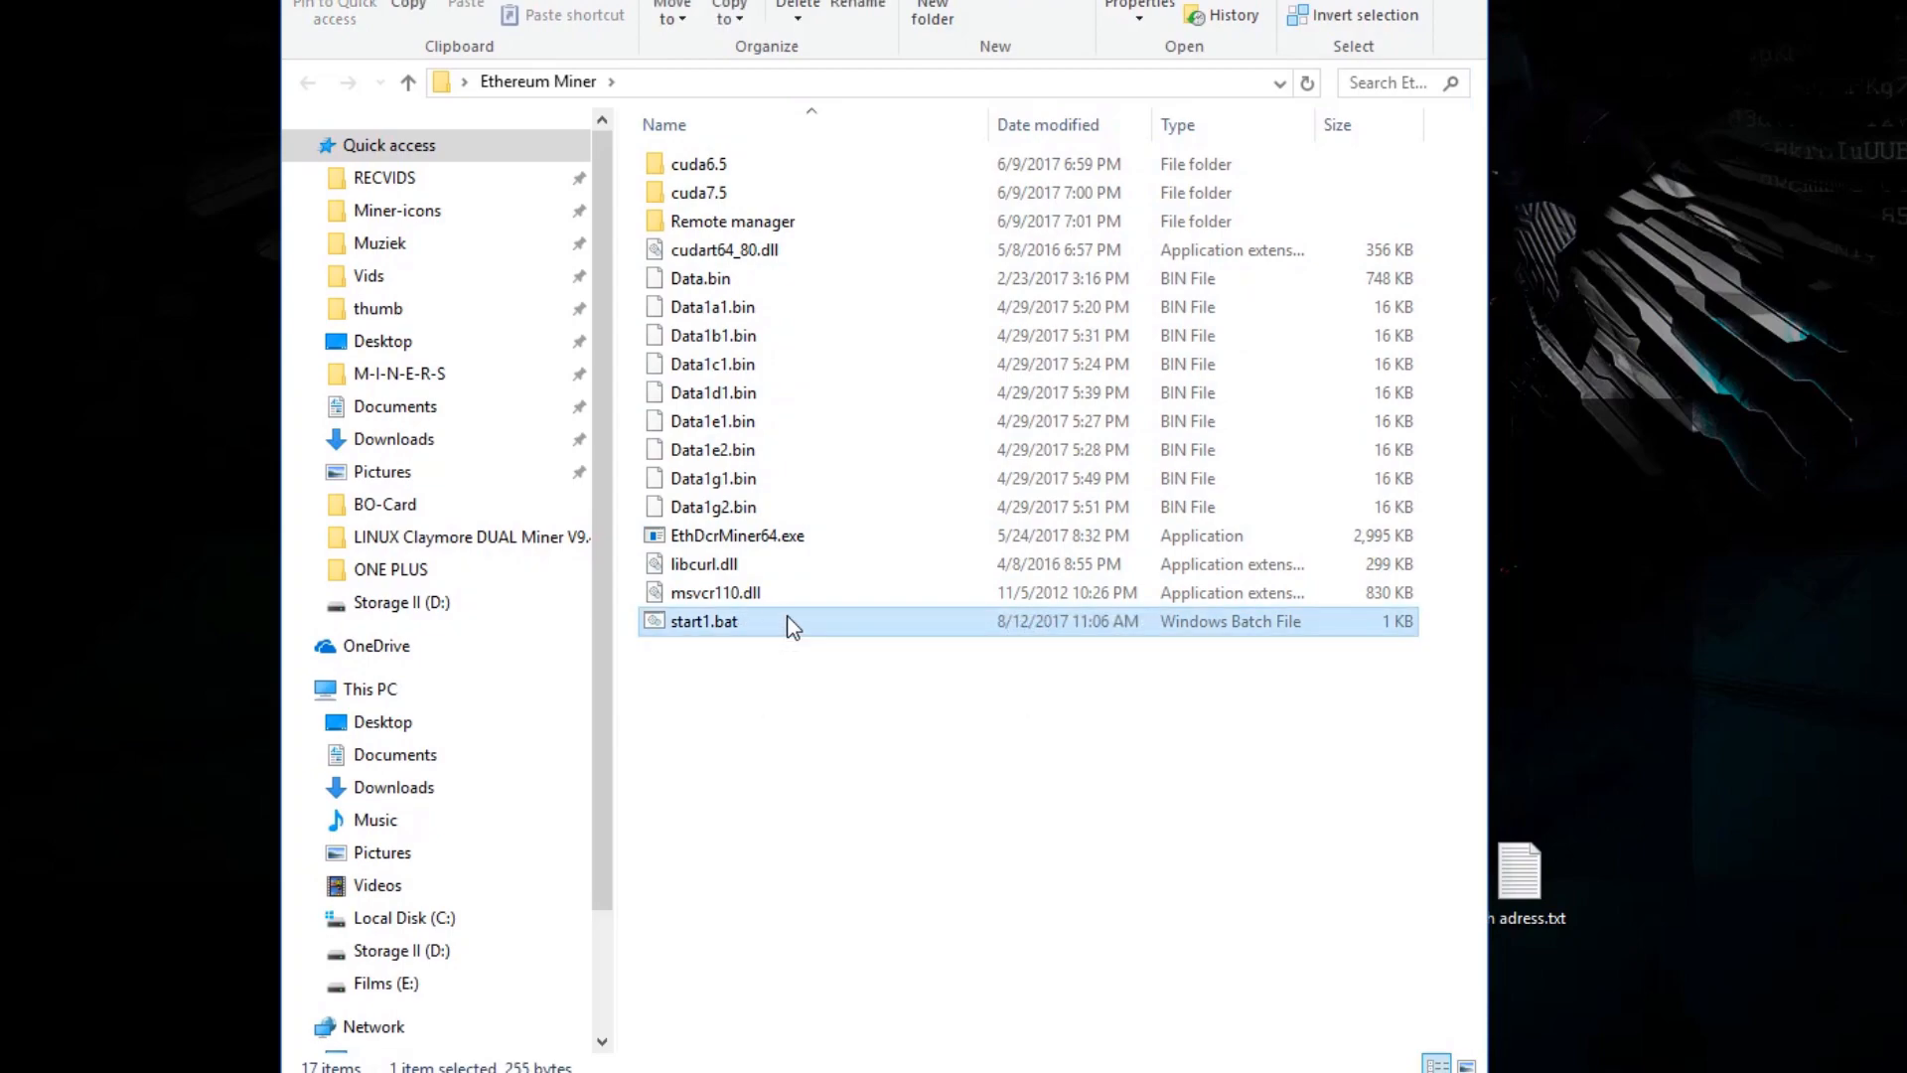
pyautogui.doubleClick(703, 620)
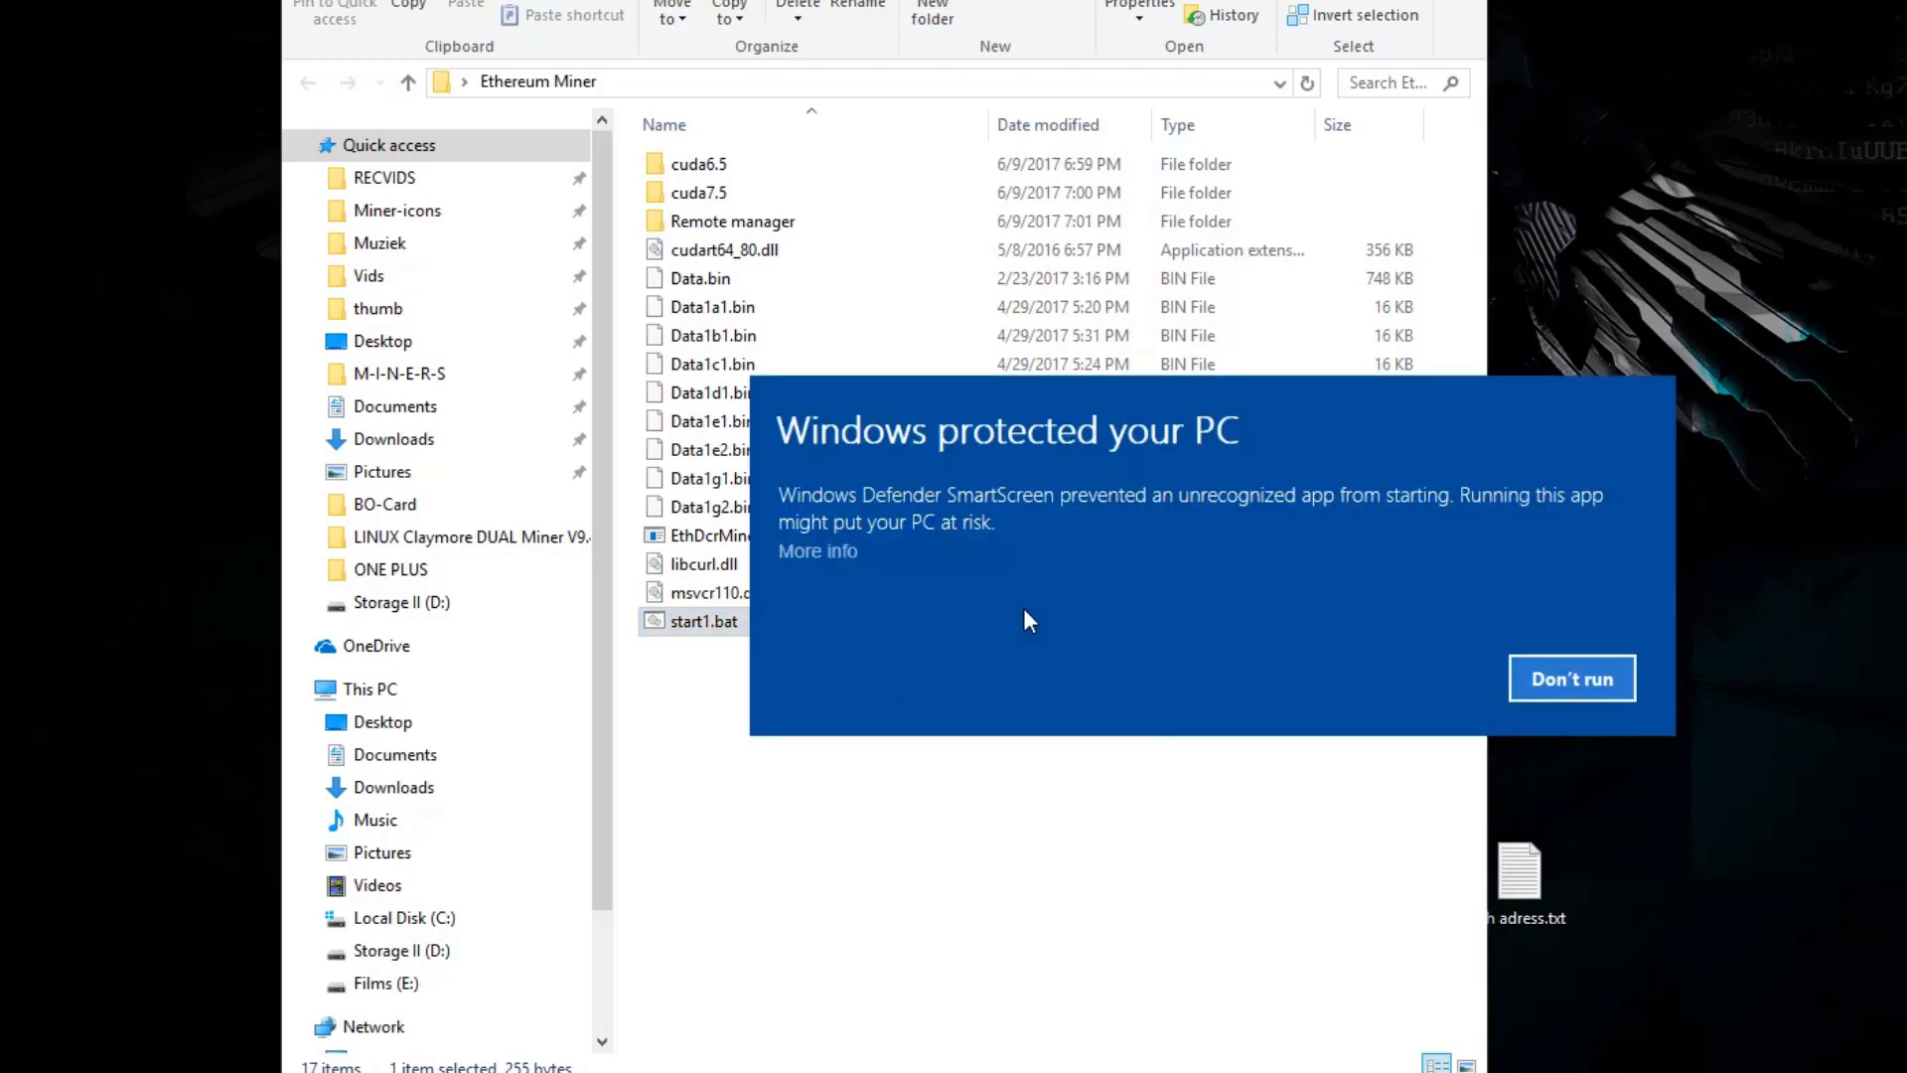
pyautogui.click(817, 550)
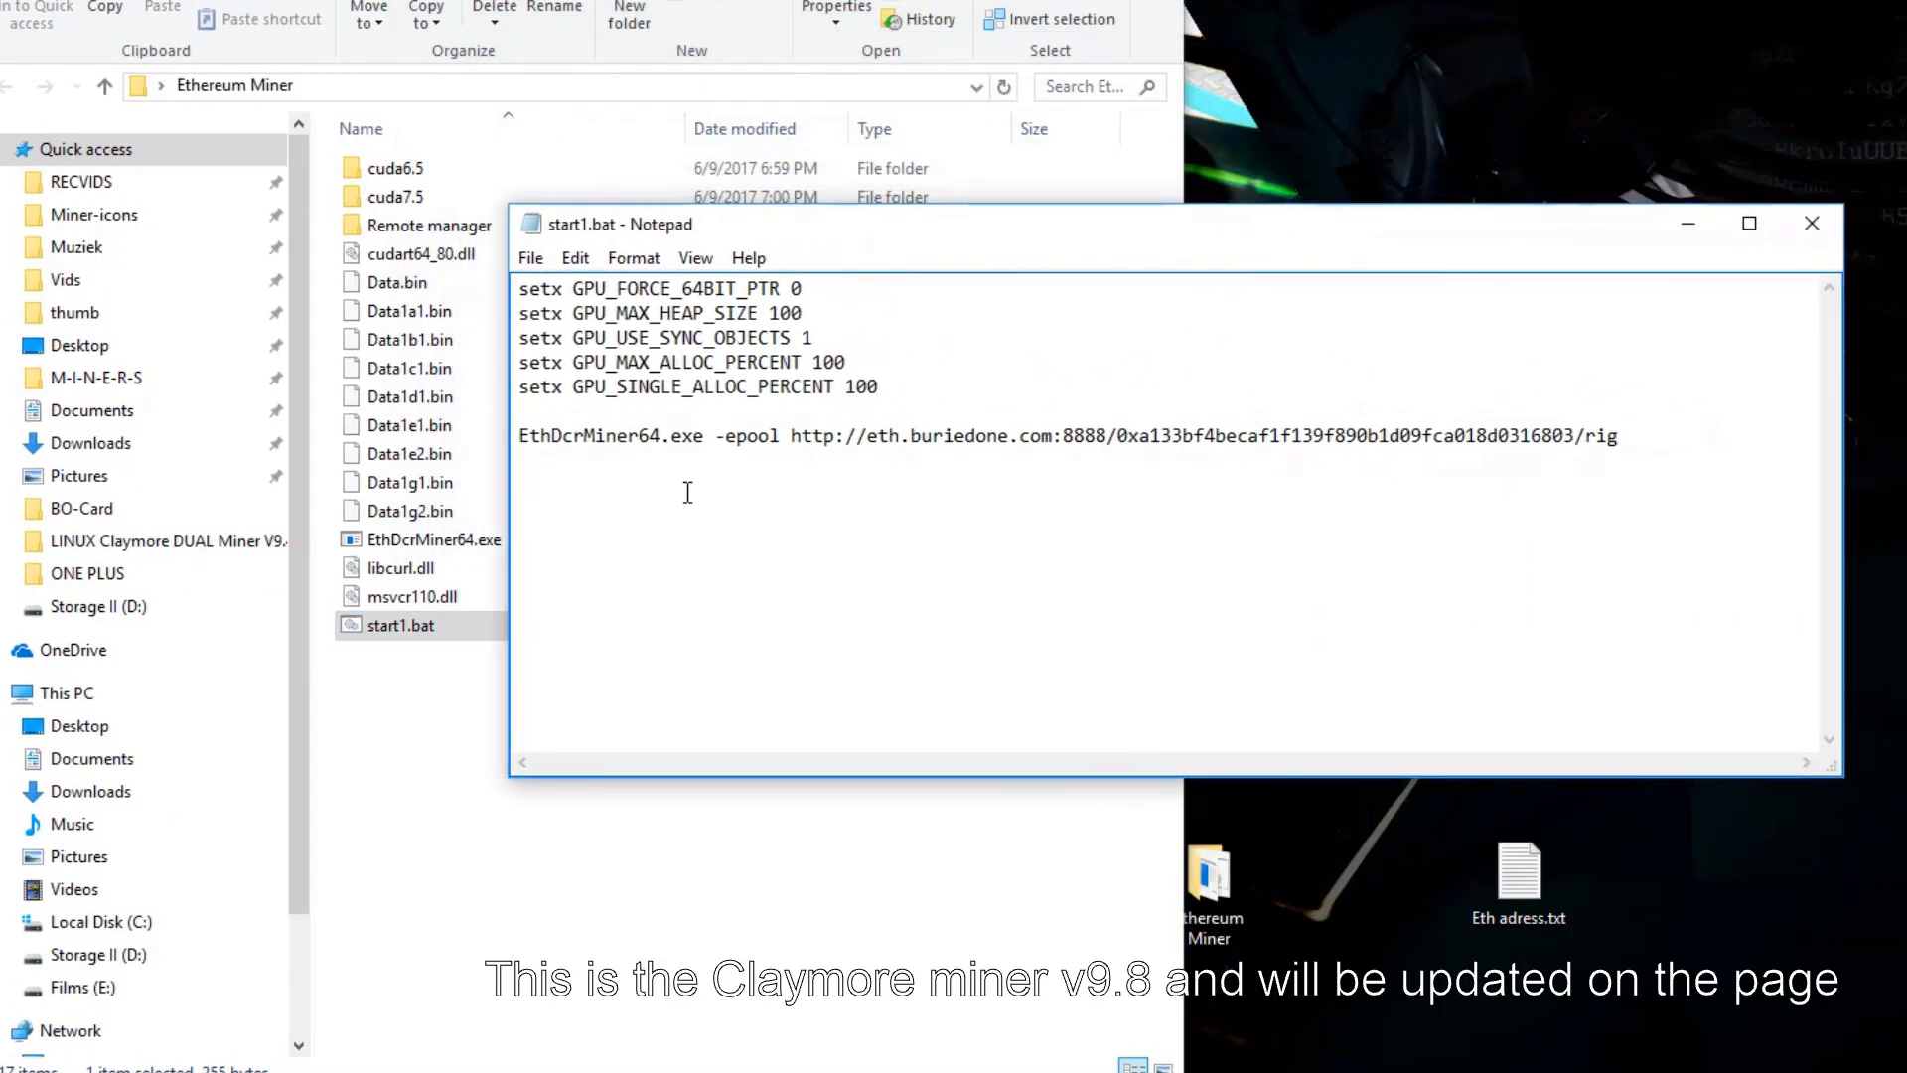
# Replace the example wallet with own address from Eth adress.txt and set rig name to 'First'.
pyautogui.moveTo(789, 435); pyautogui.dragTo(1058, 435)
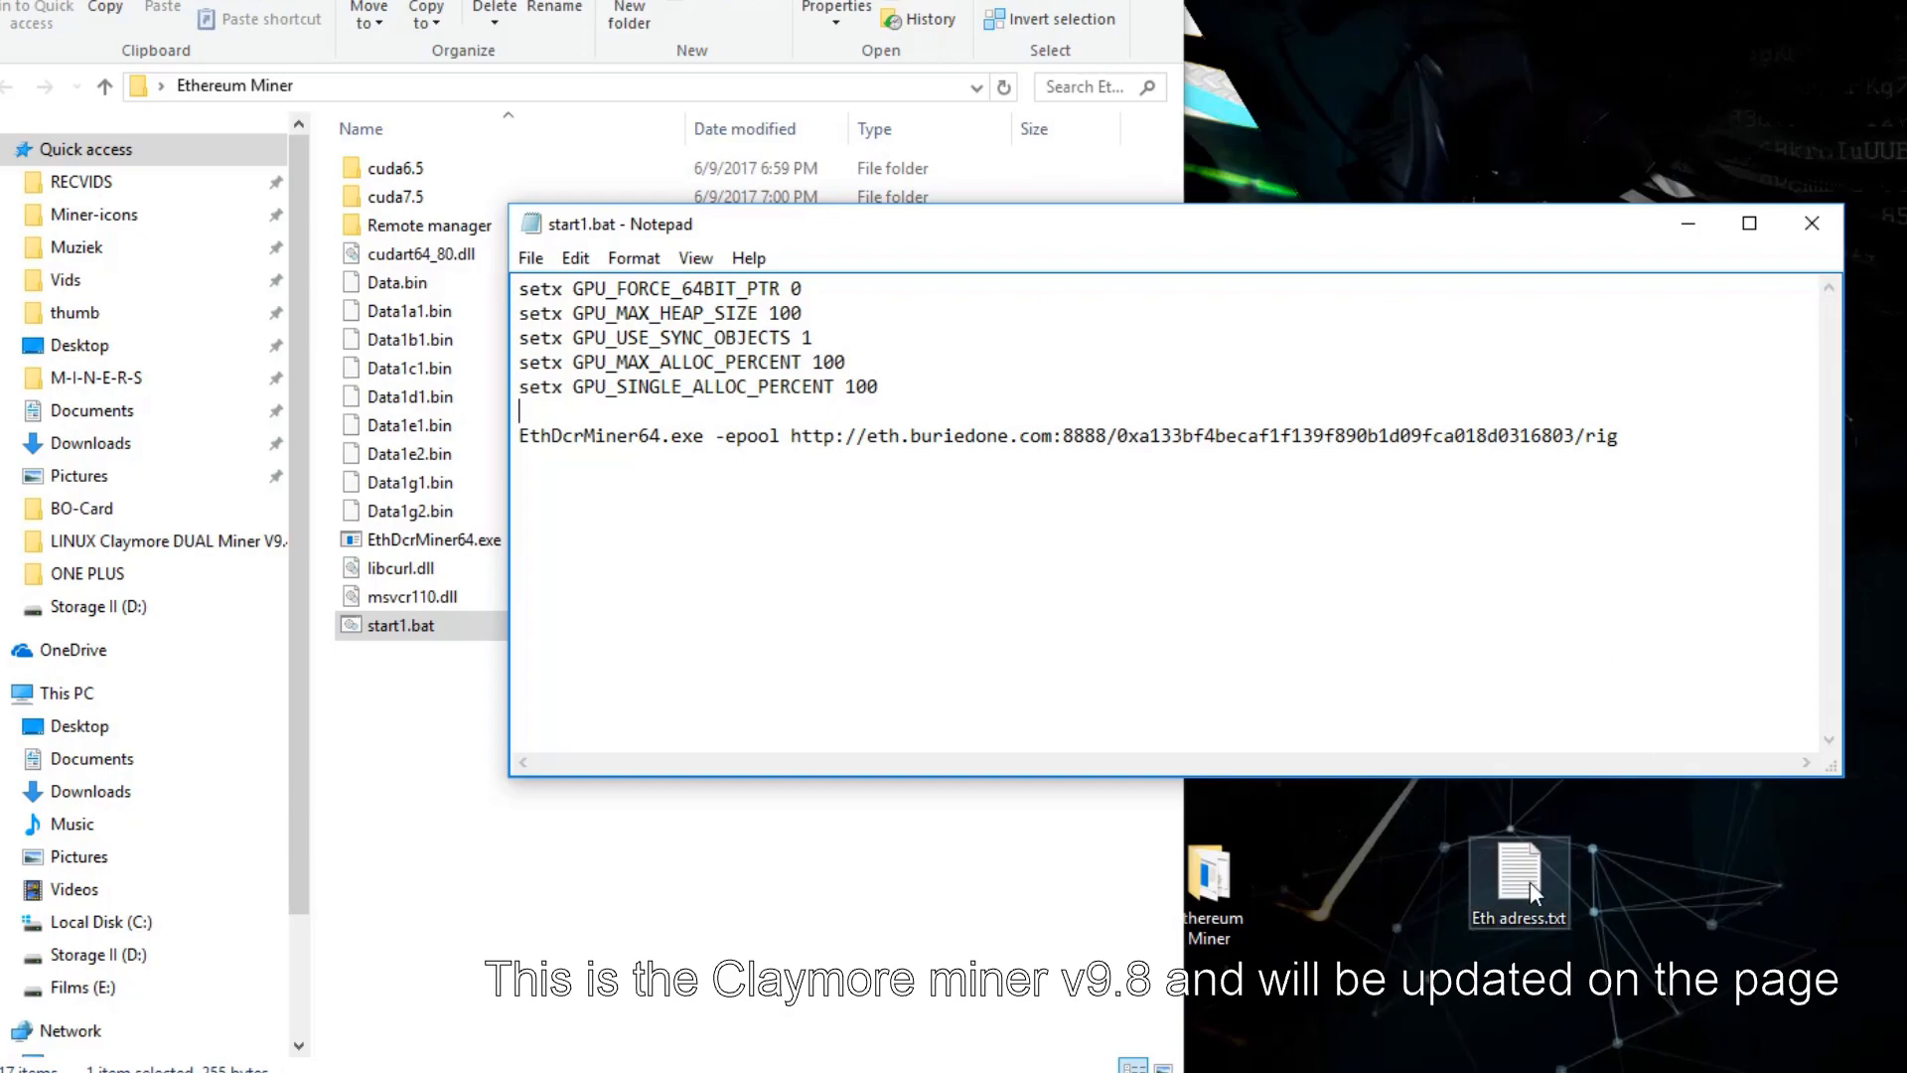
pyautogui.doubleClick(1518, 880)
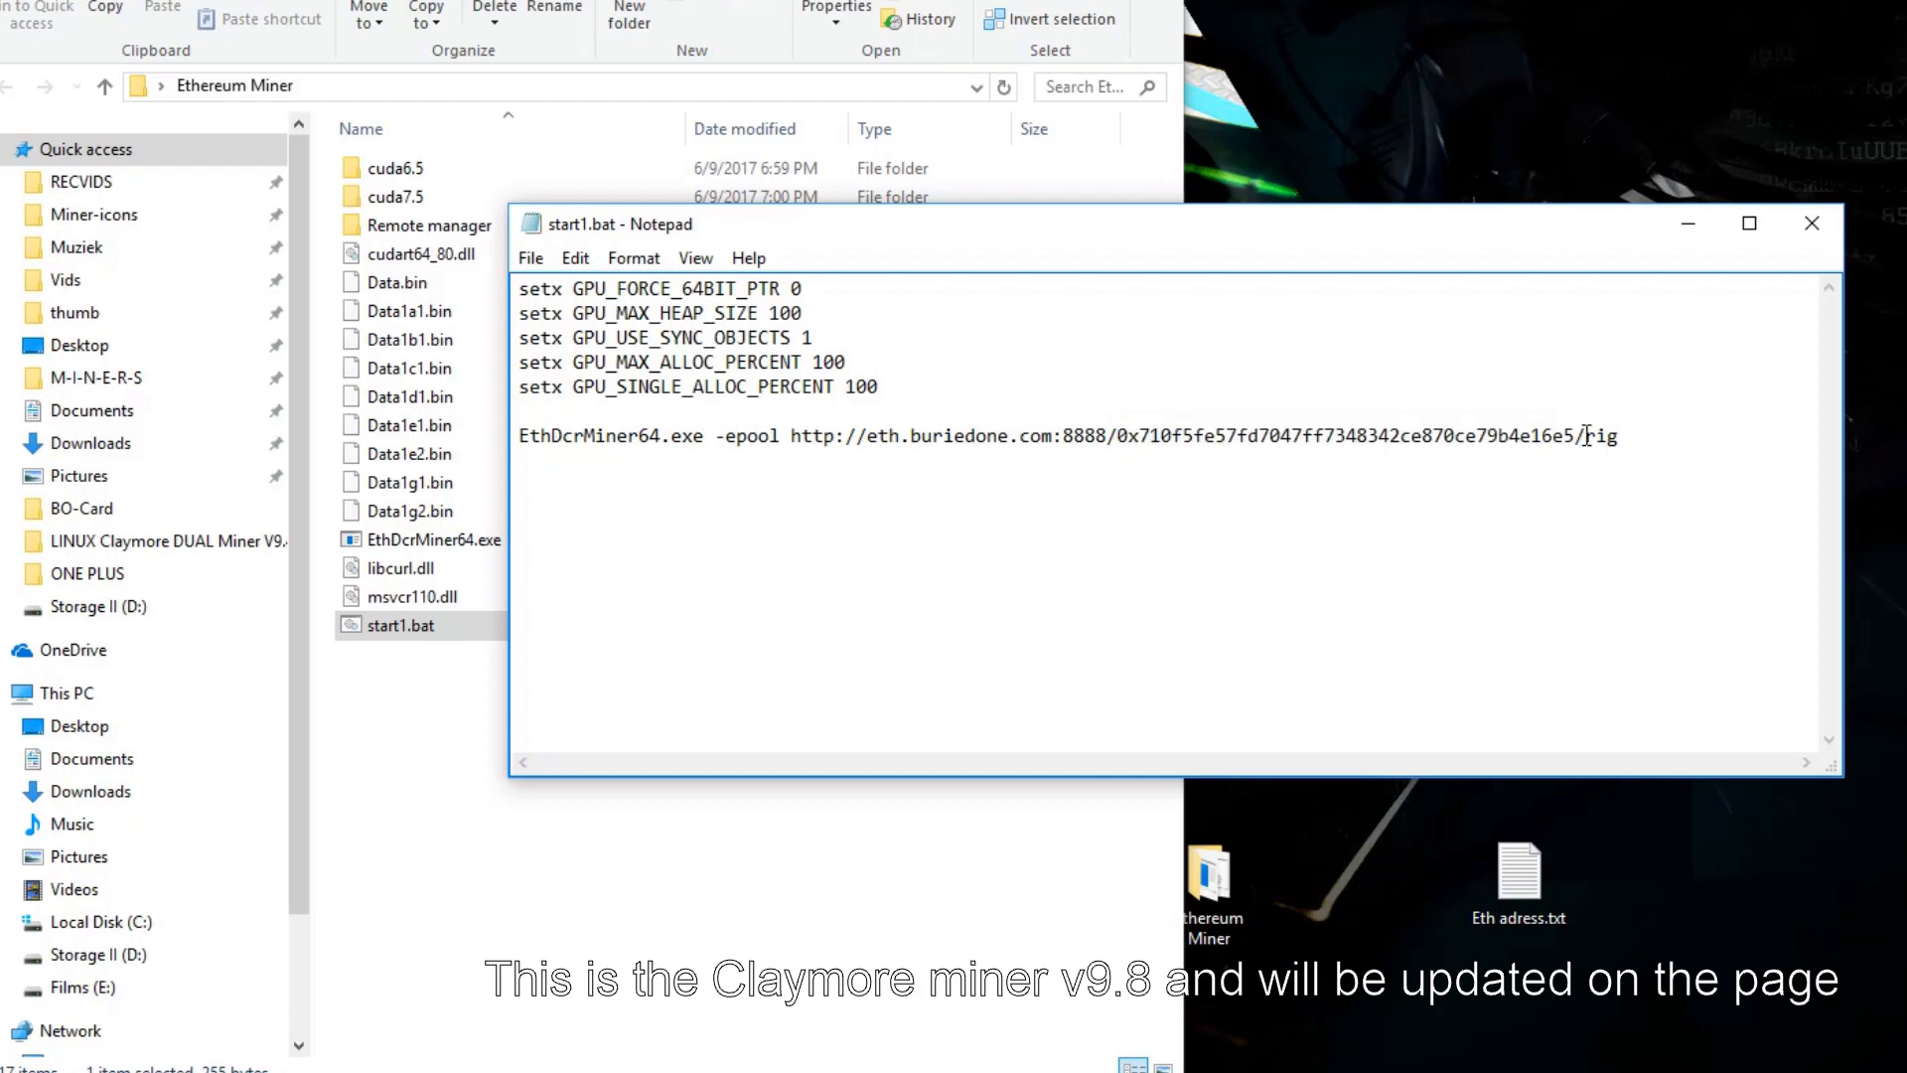
pyautogui.doubleClick(1601, 435)
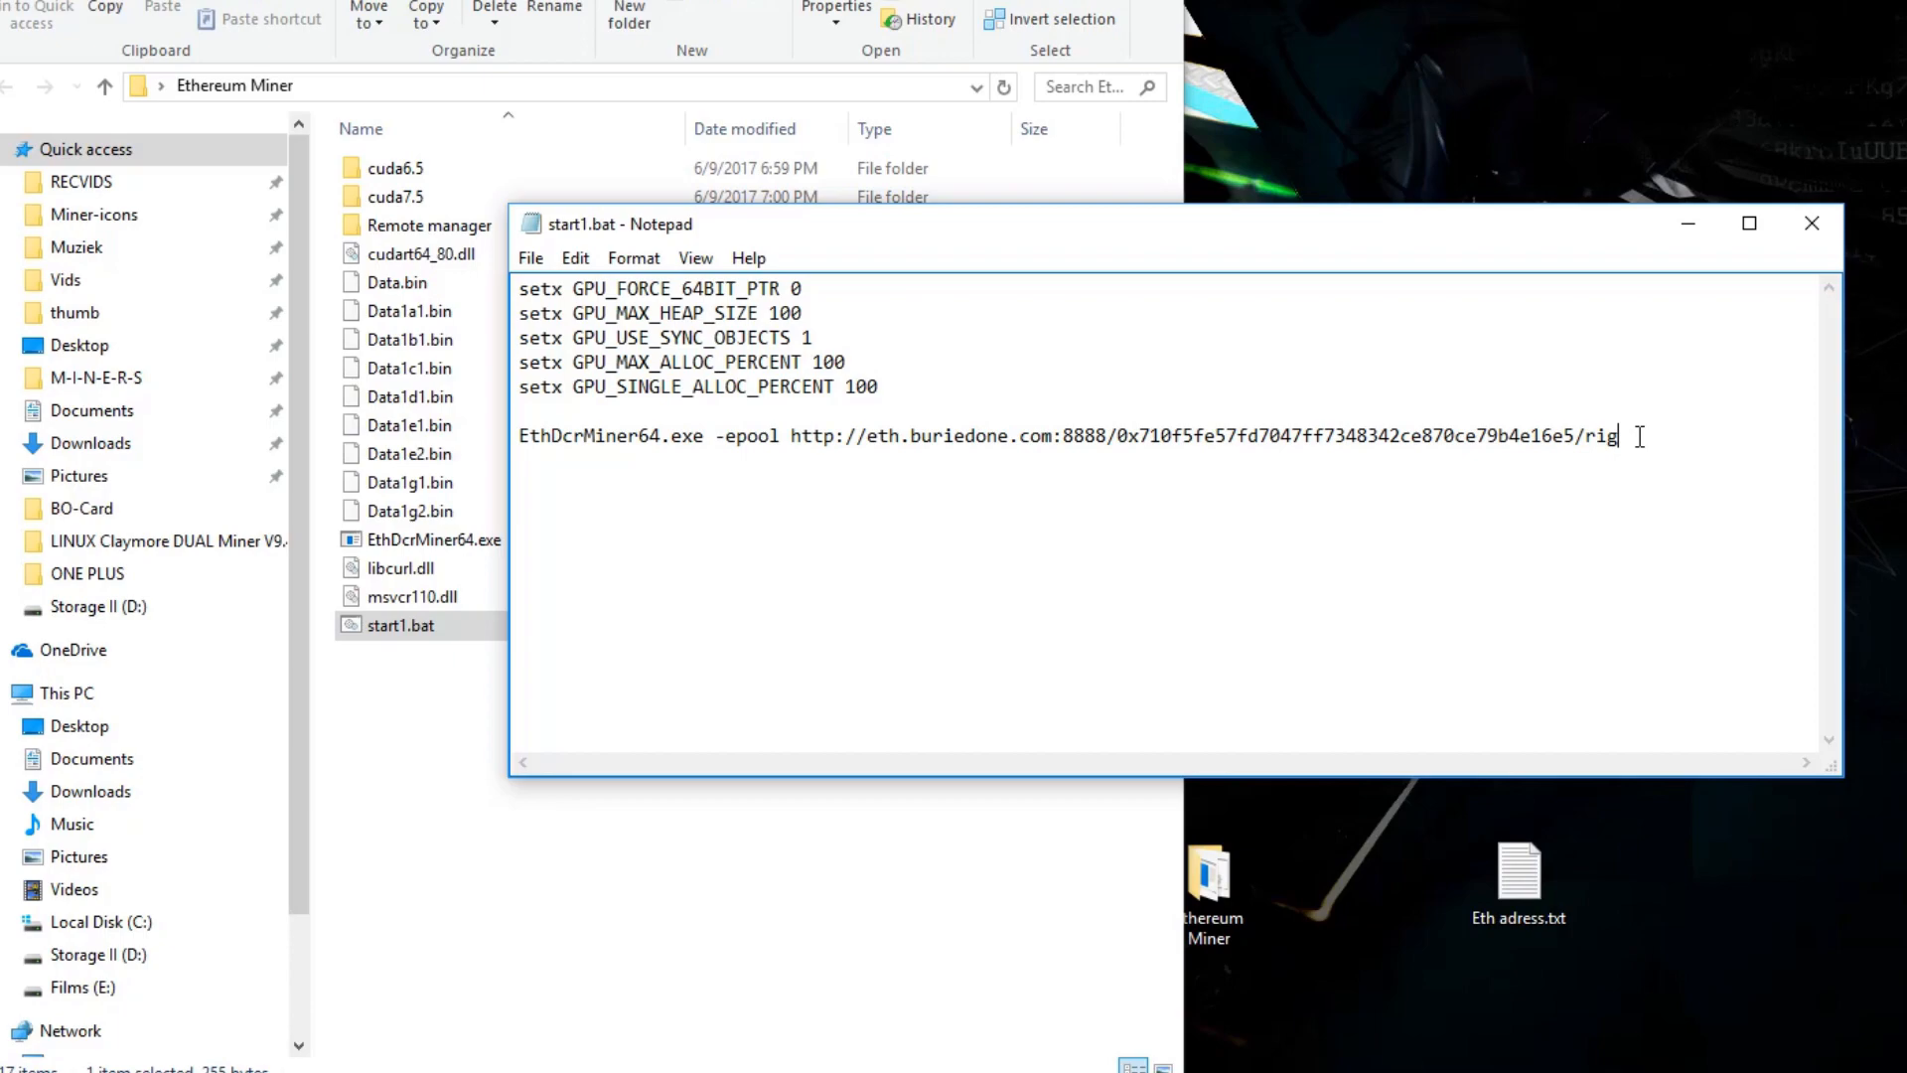
pyautogui.write('First')
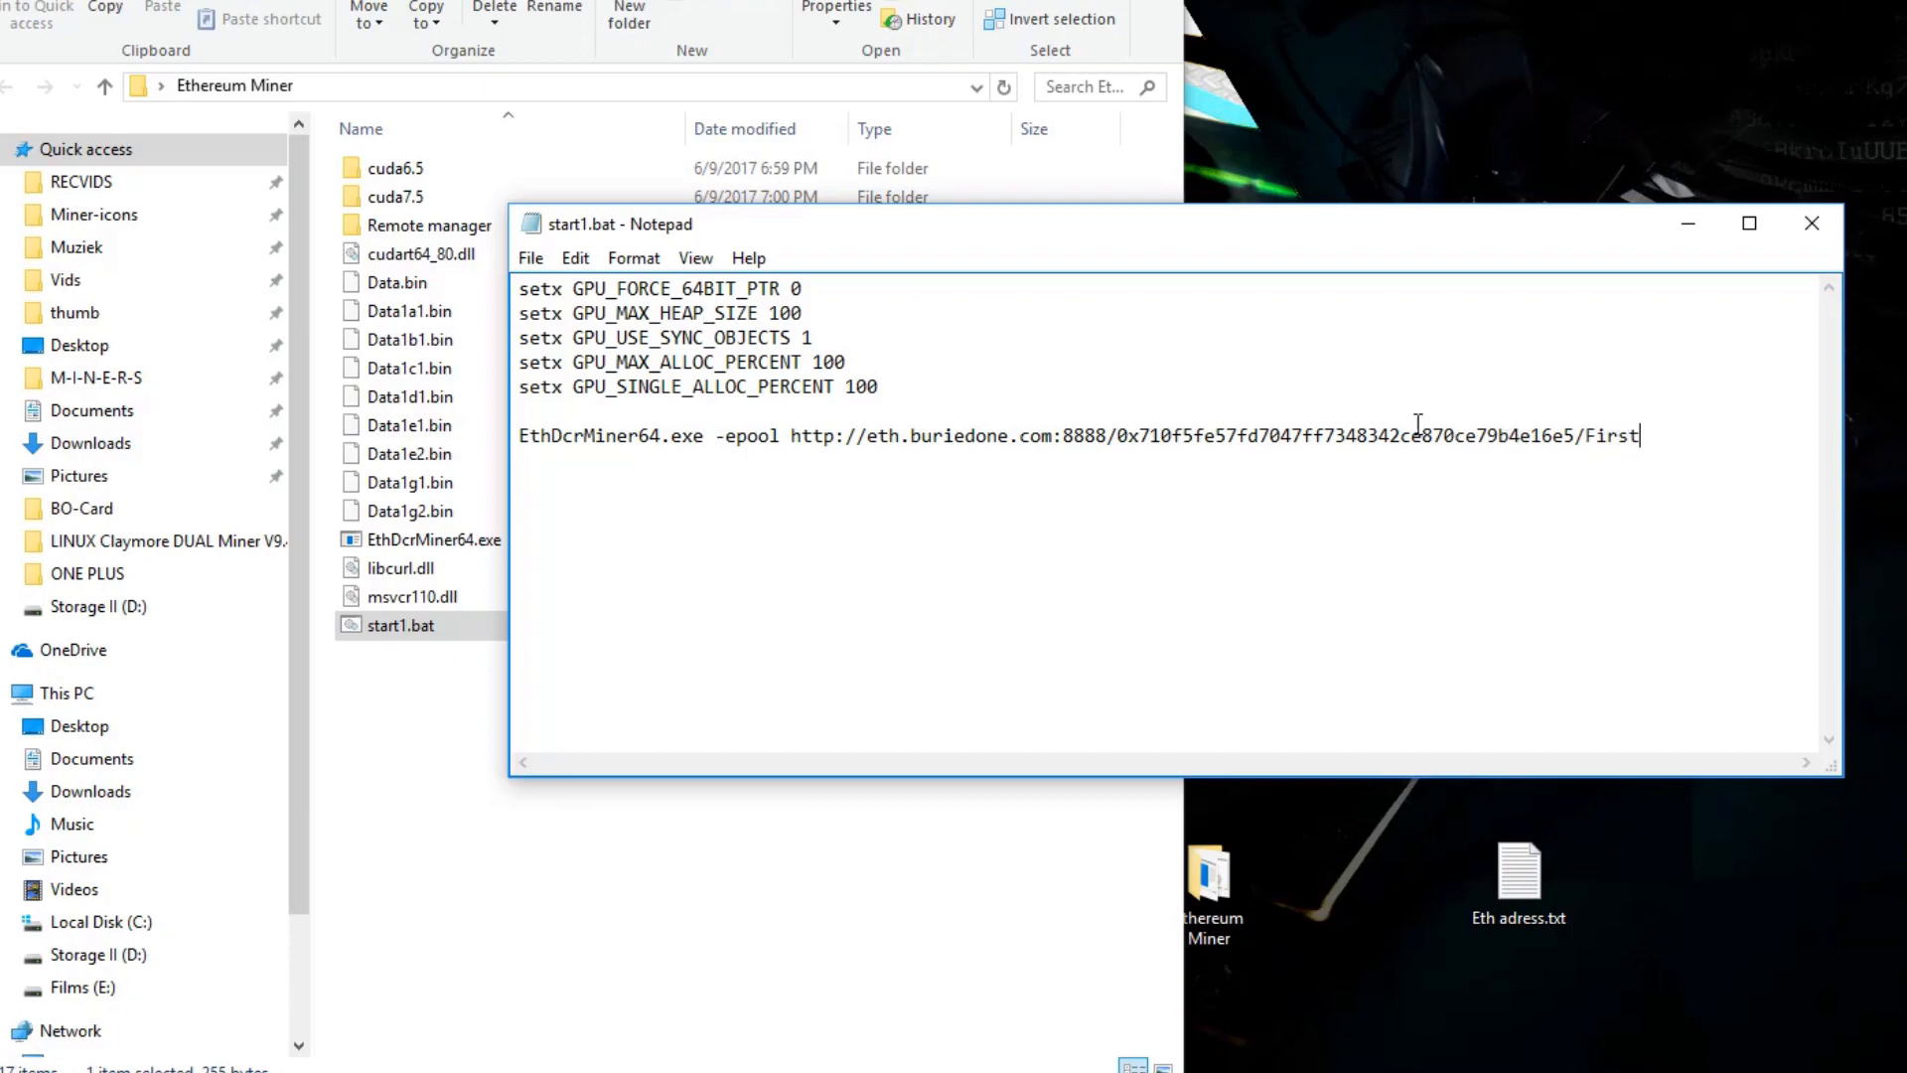
# Save start1.bat and run it so the miner starts in cmd.
pyautogui.click(529, 256)
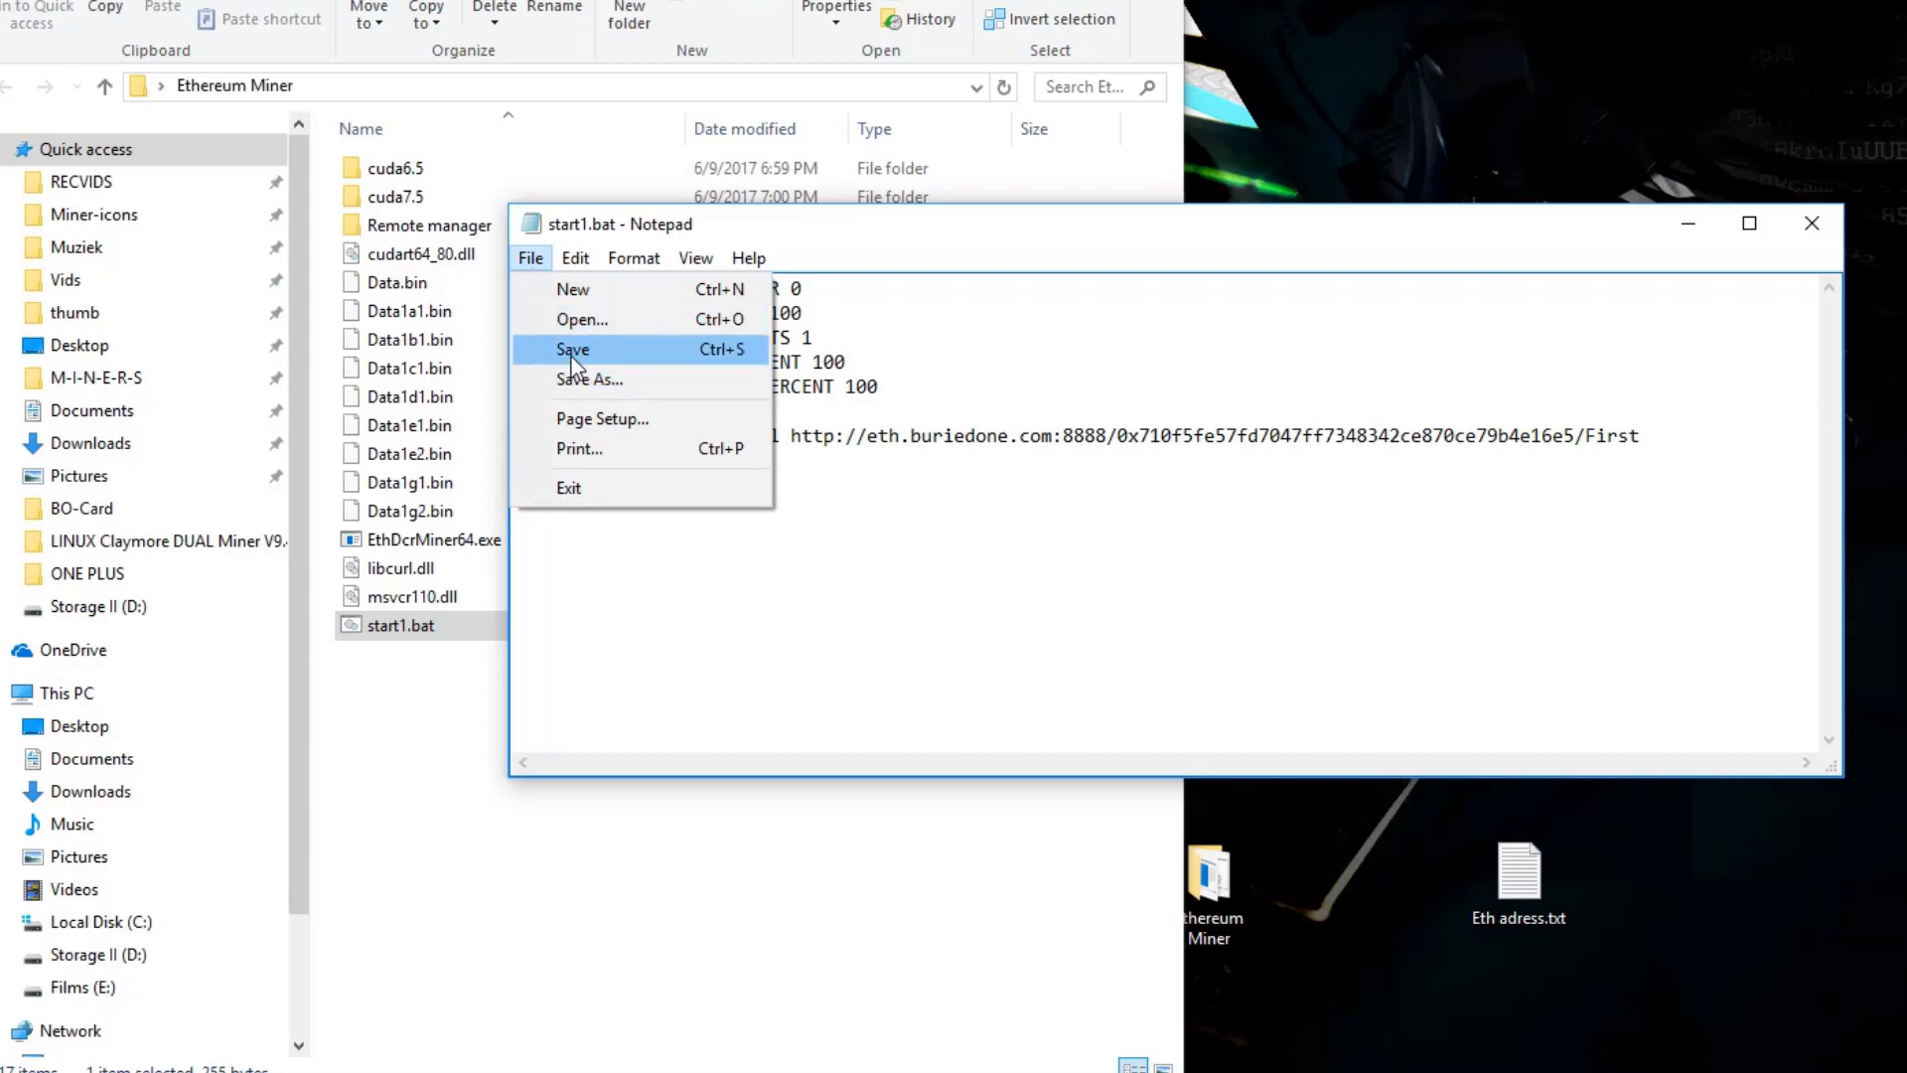
pyautogui.moveTo(629, 367)
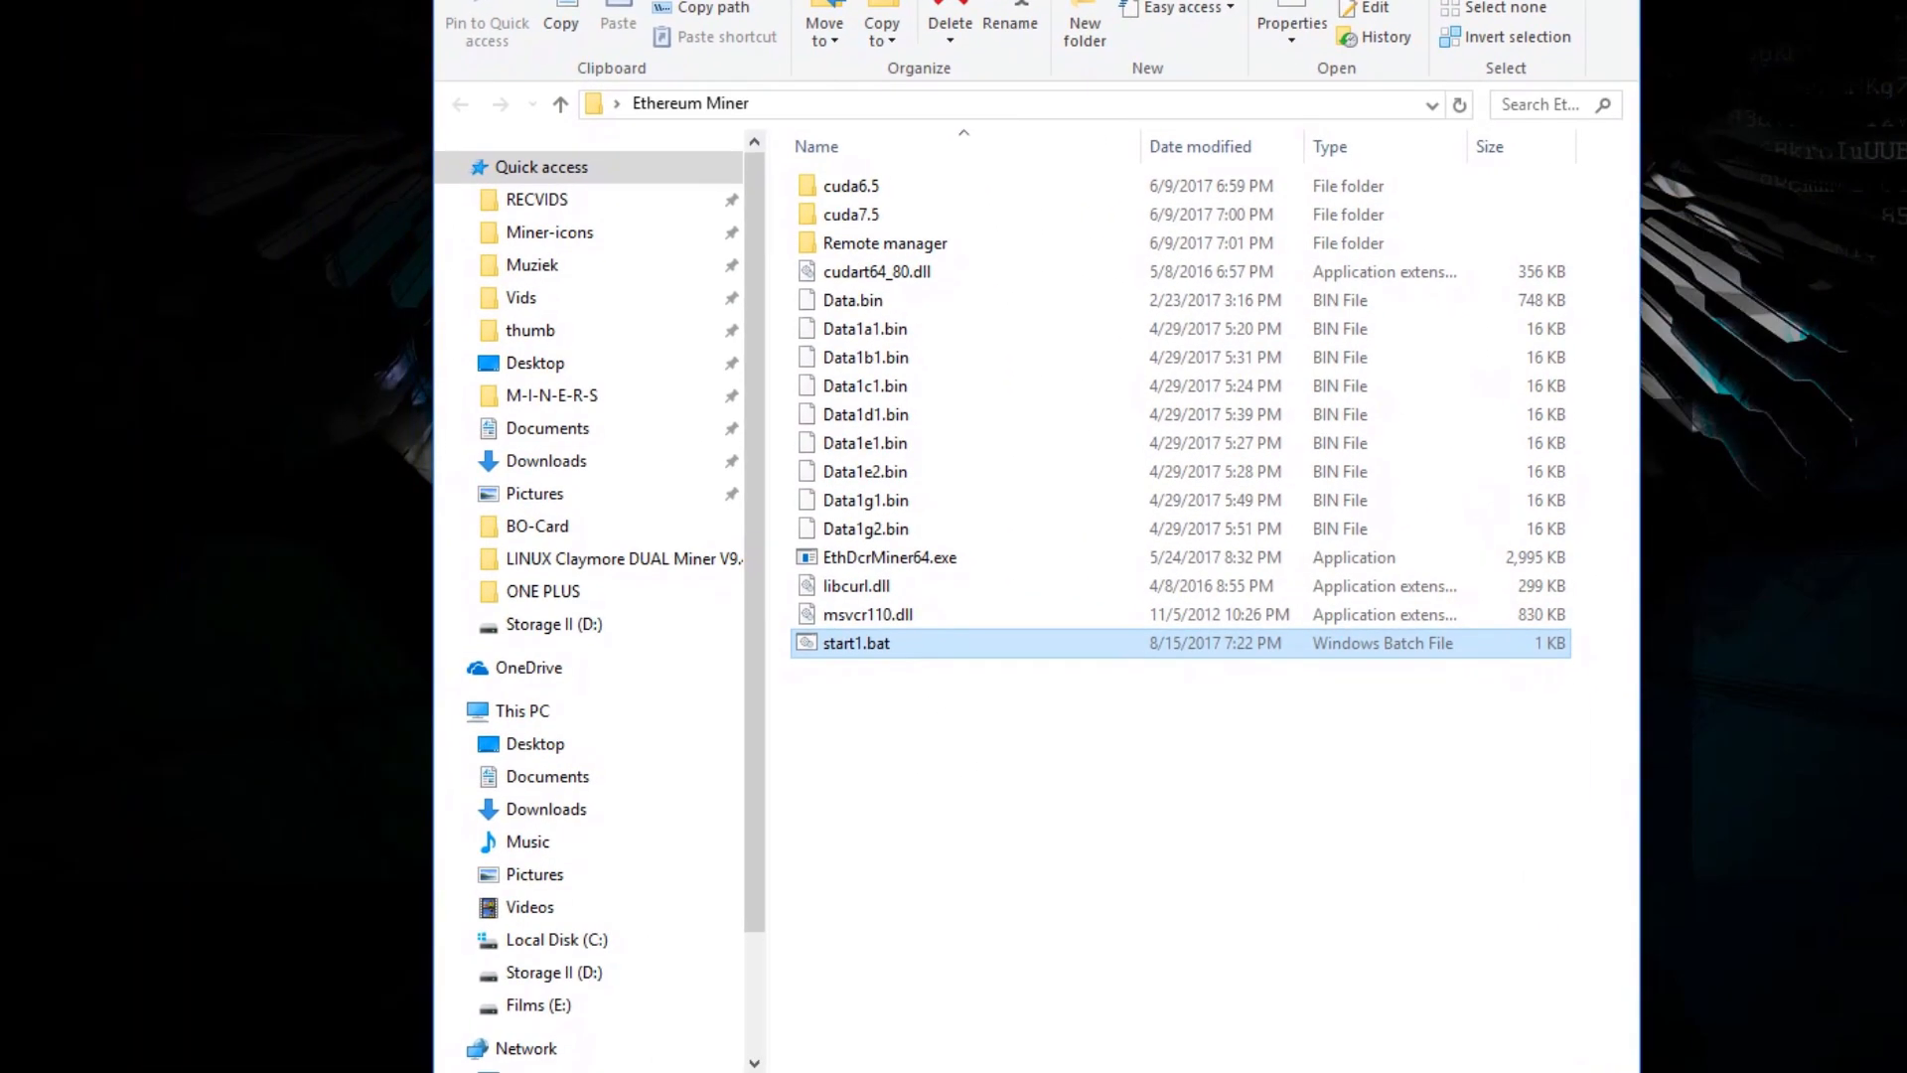
pyautogui.doubleClick(854, 642)
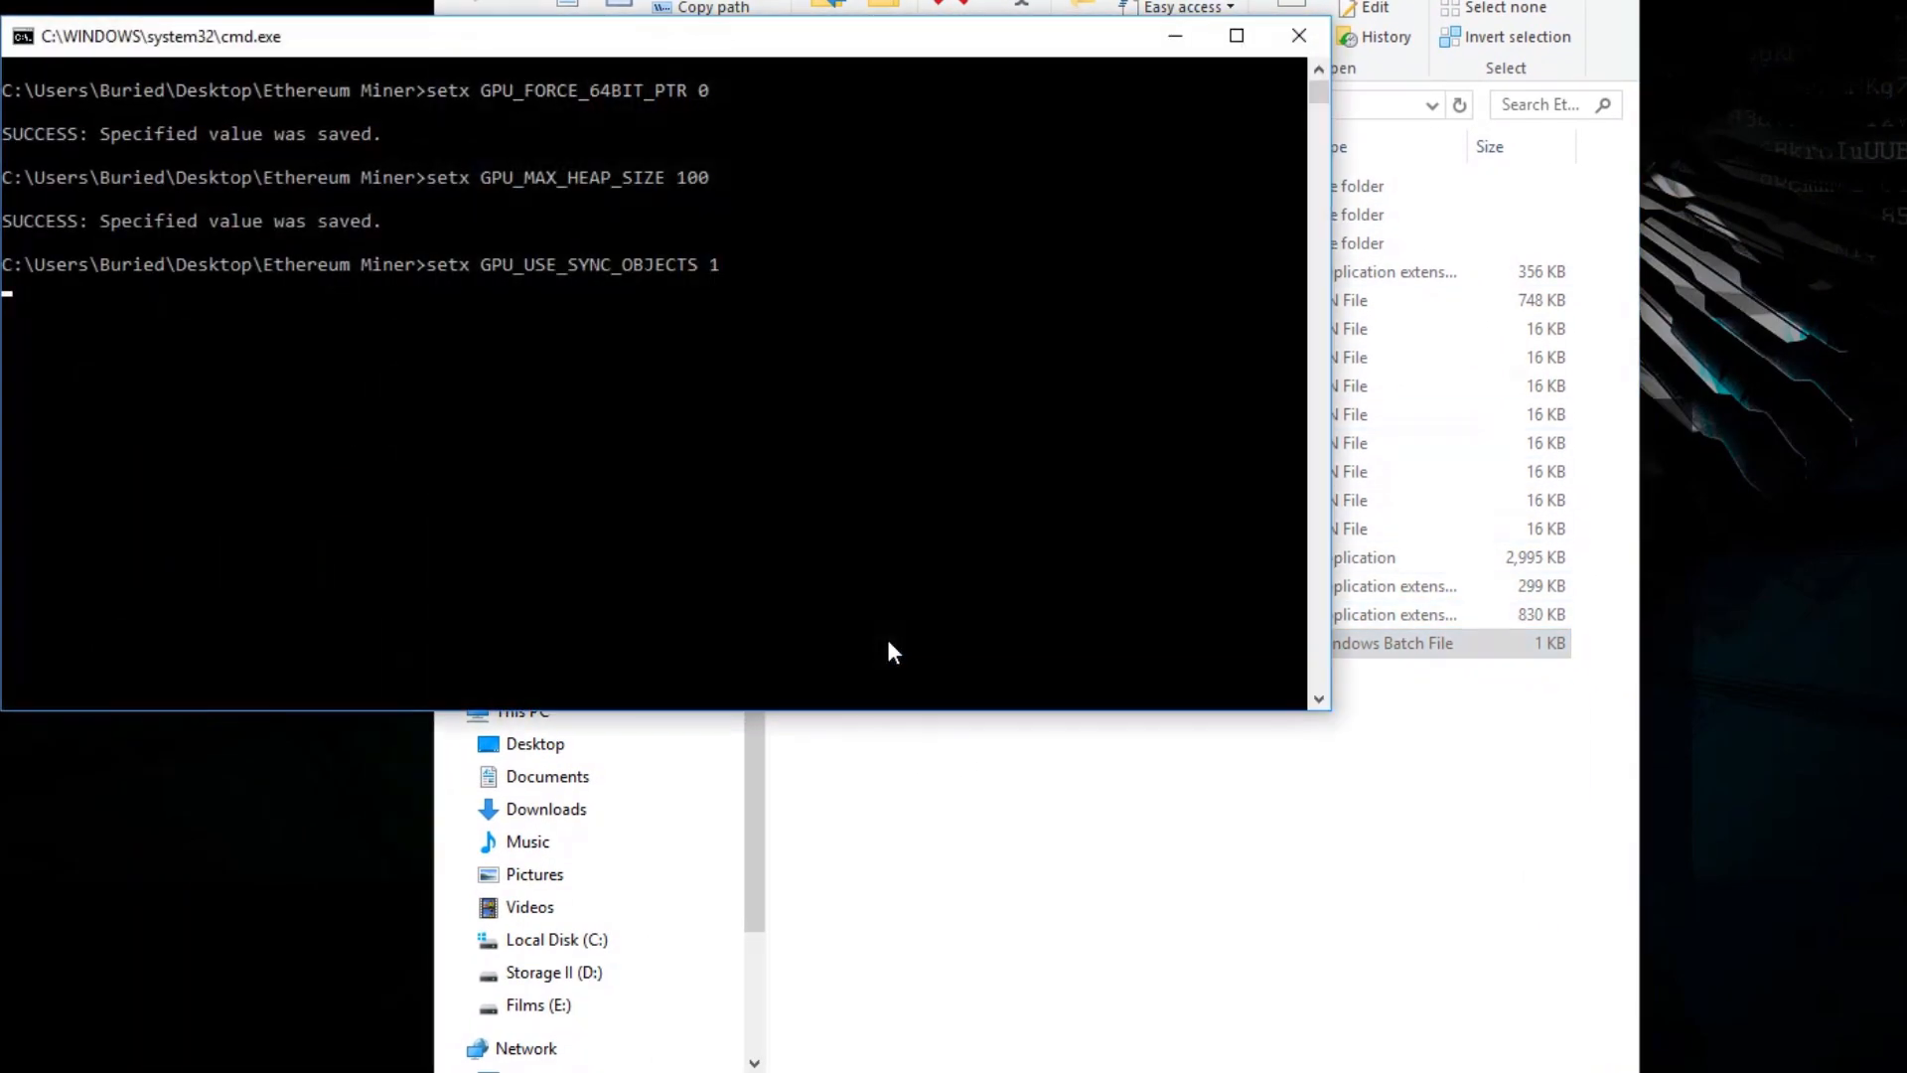